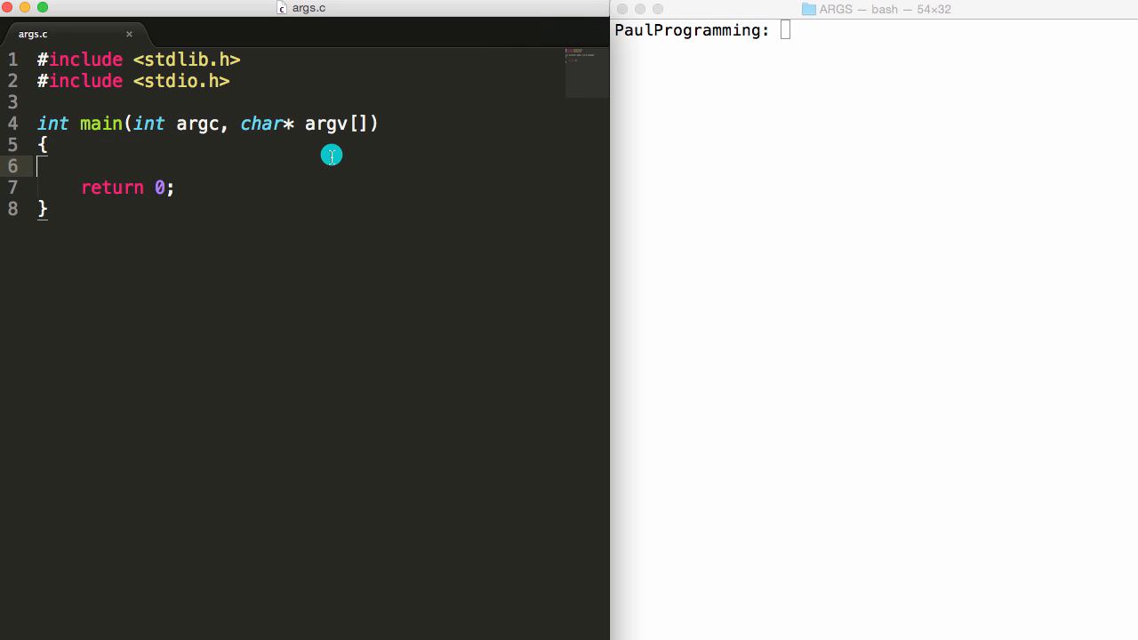
Add printf("argc = %d\n", argc); to main before return 0.
click(178, 125)
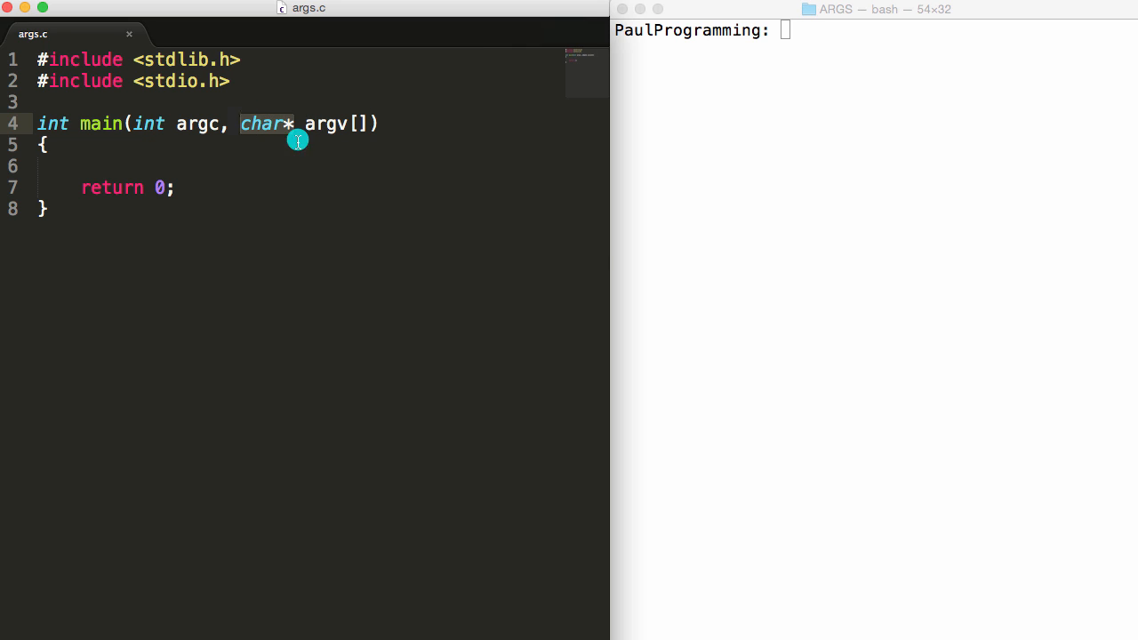
mouse_move(264, 152)
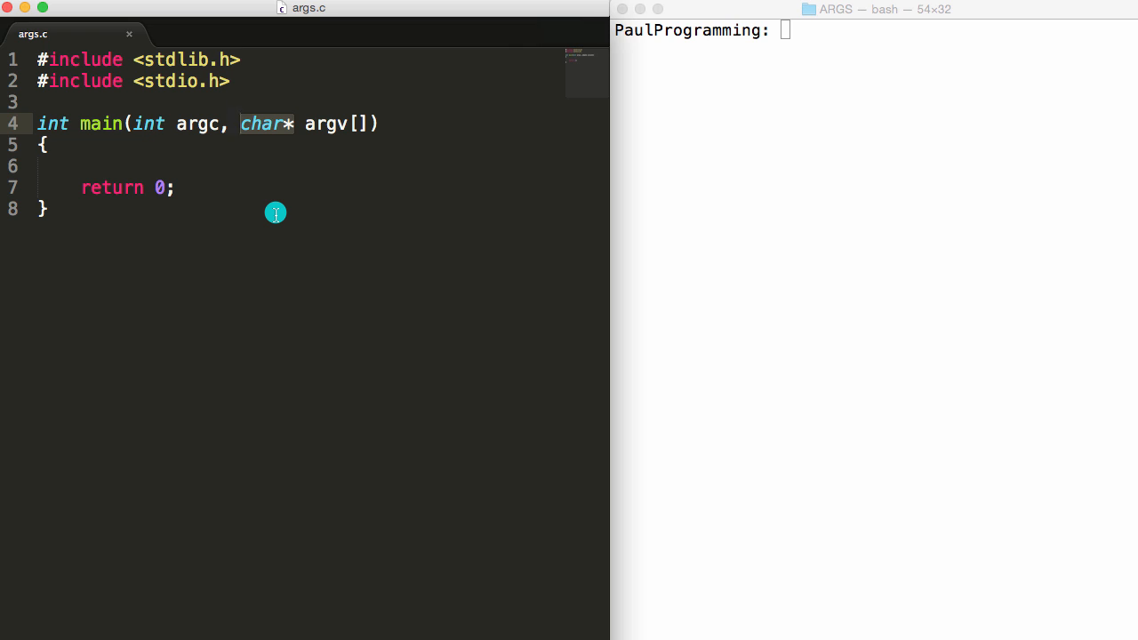
mouse_move(210, 142)
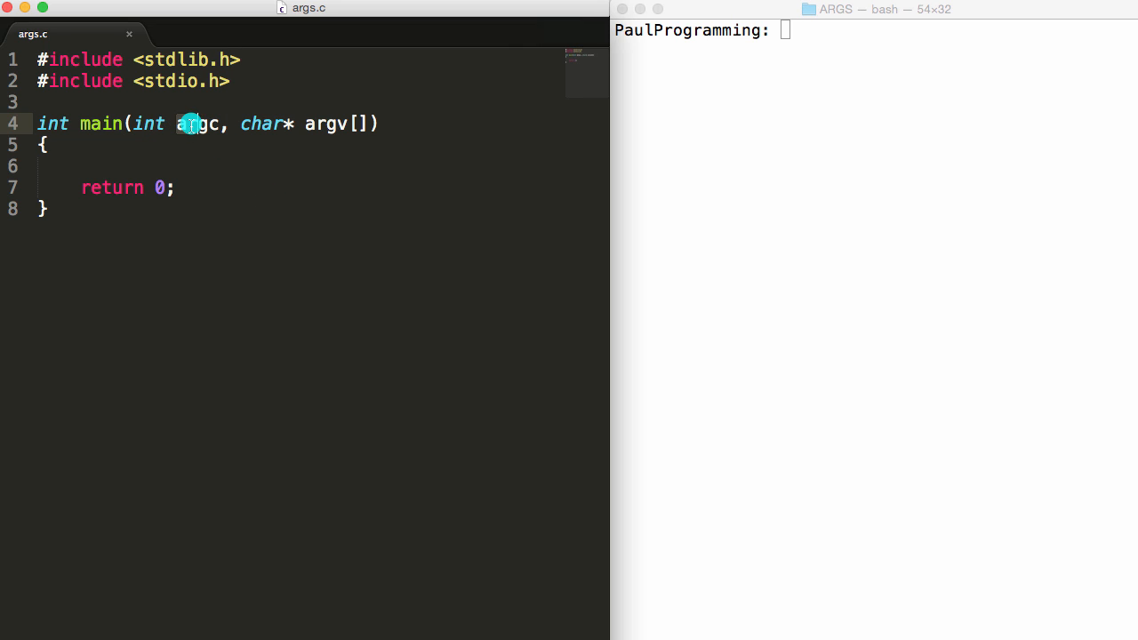
click(146, 165)
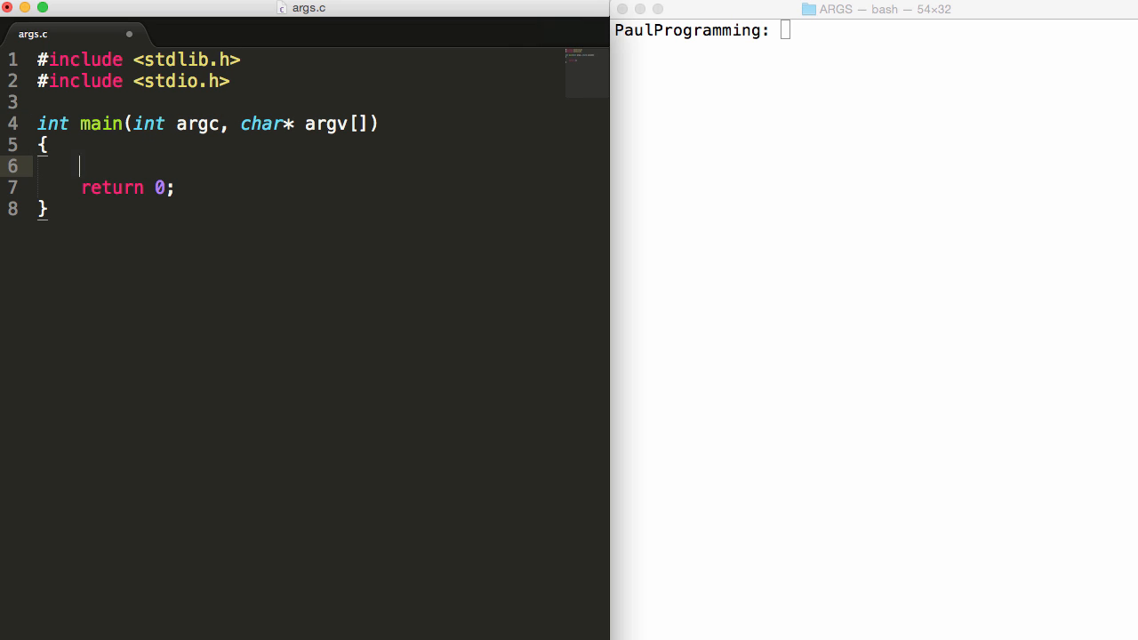
text(printf()
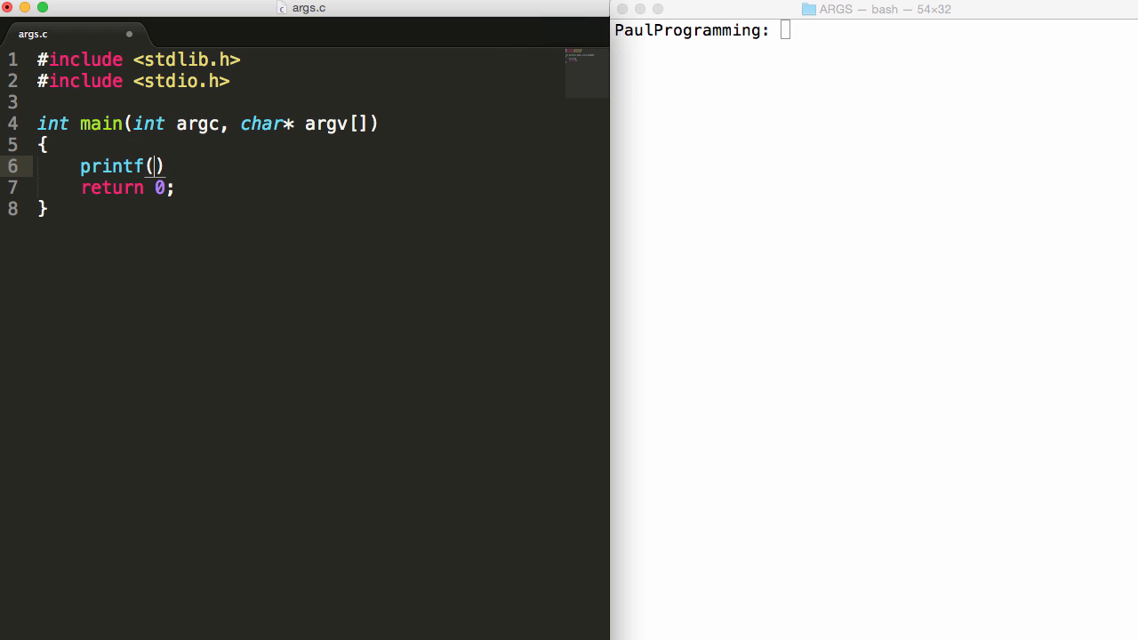
text("argc ")
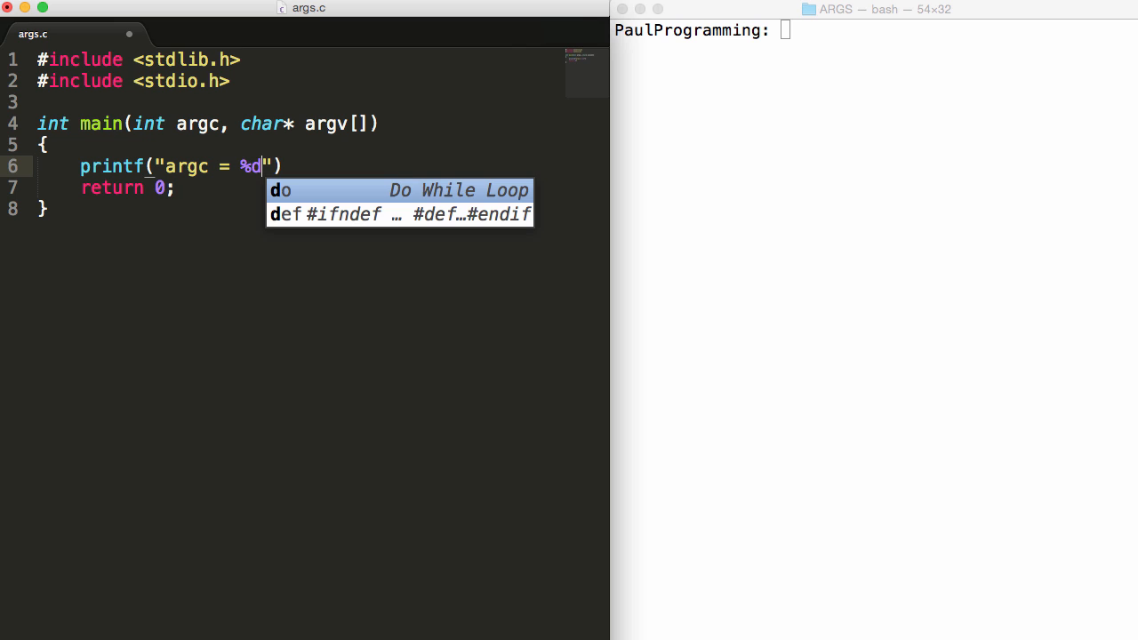
mouse_move(238, 167)
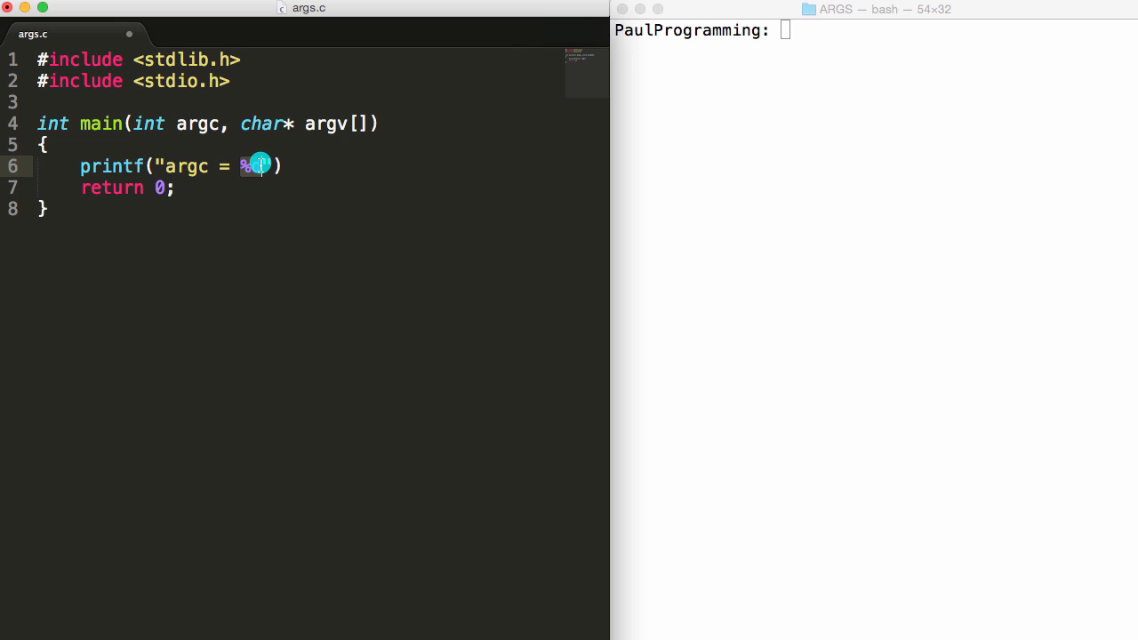
text(d)
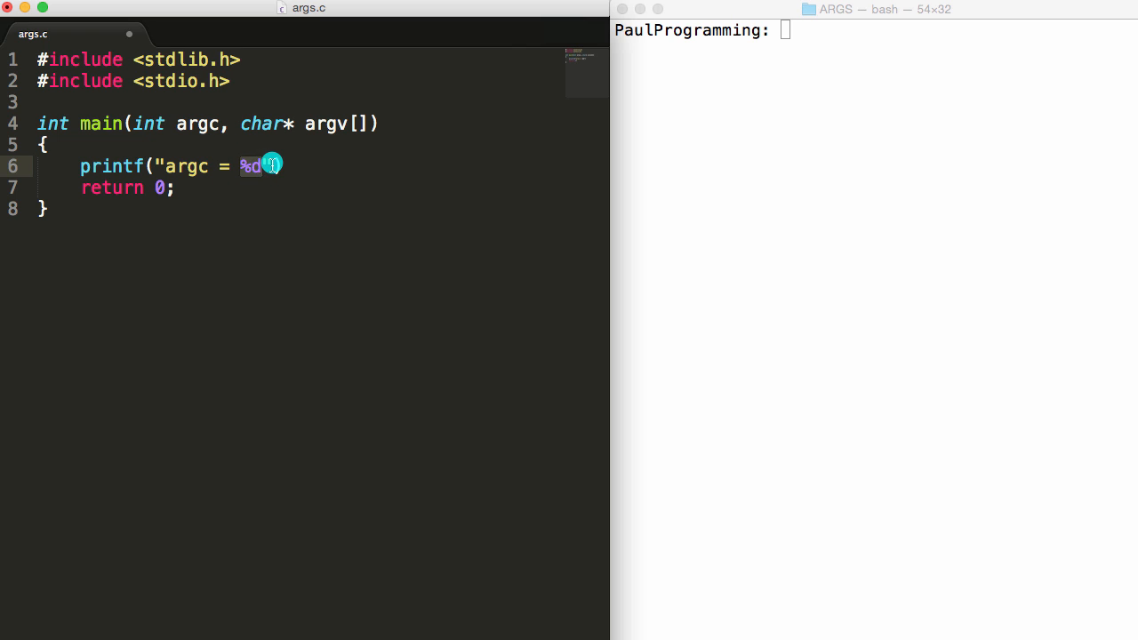
text(",)
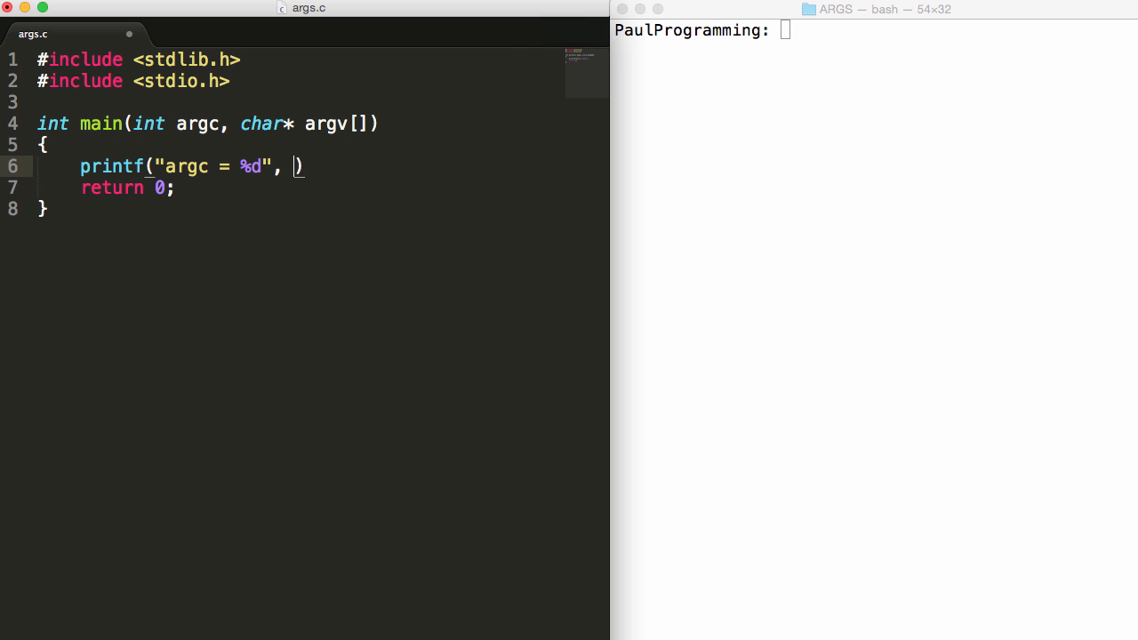
text(argc)
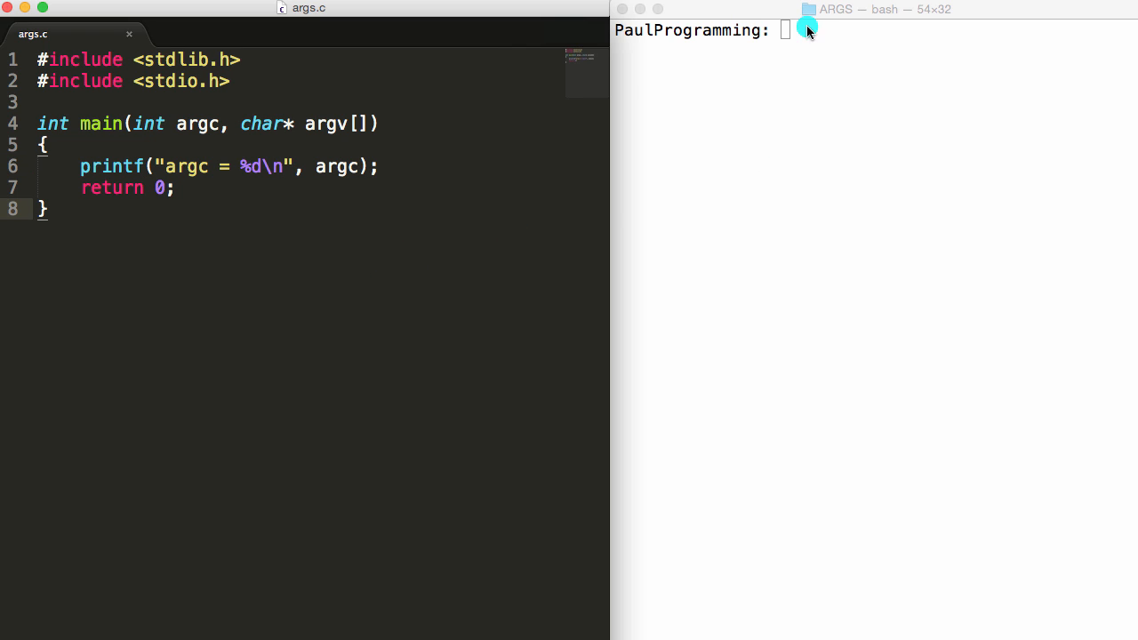
List the directory, then compile with gcc args.c -o add to produce the add executable.
click(817, 10)
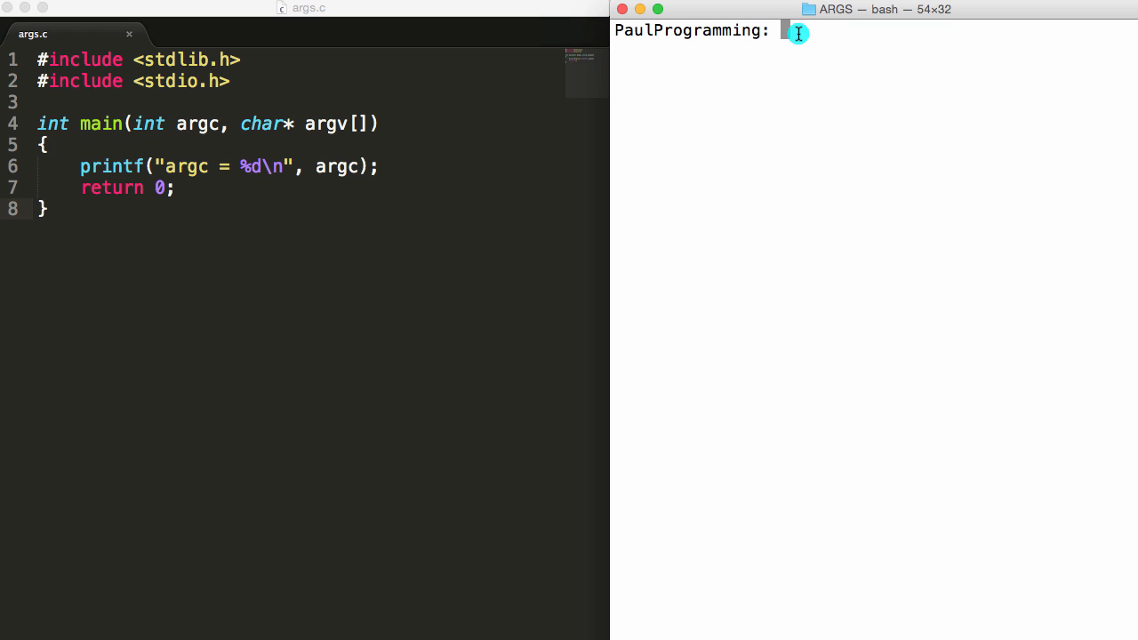
text(ls)
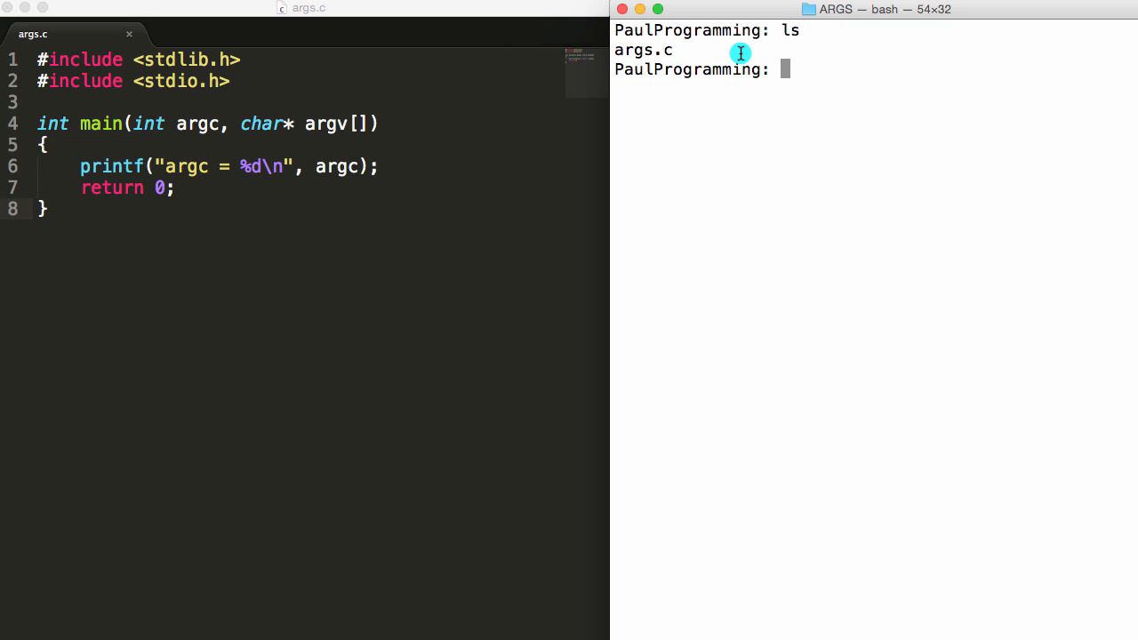
double_click(633, 49)
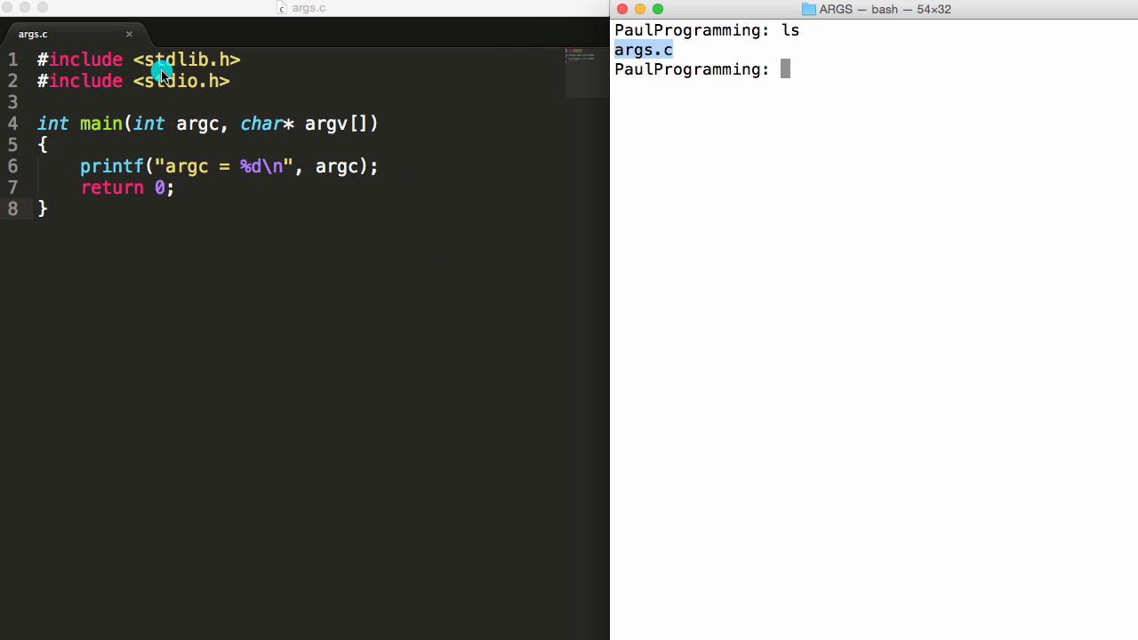
mouse_move(840, 78)
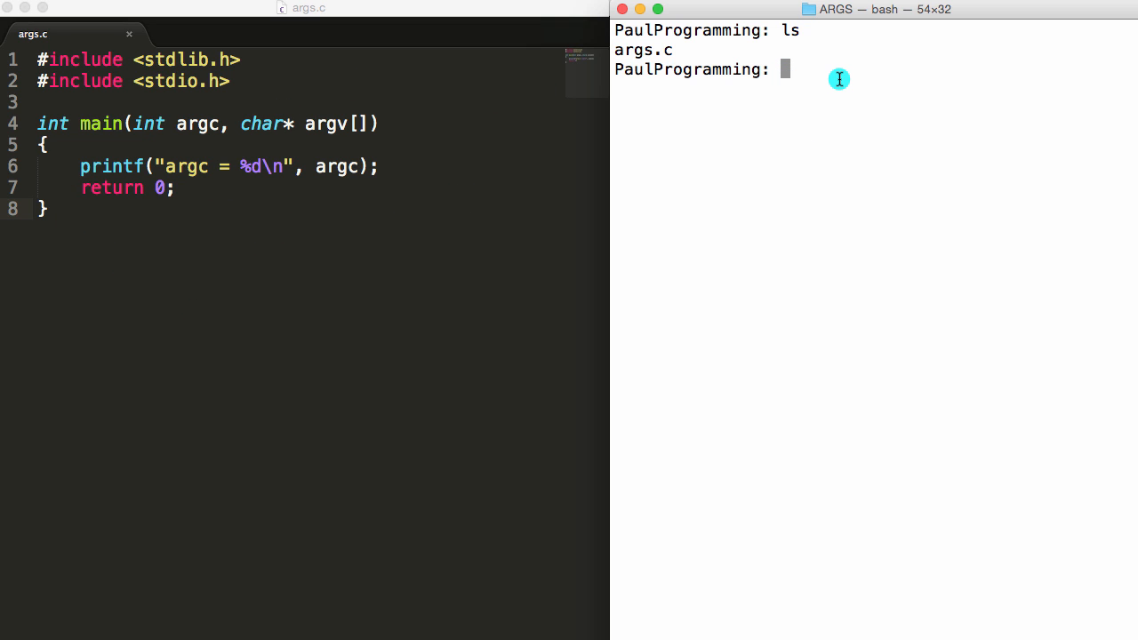
text(gcc a)
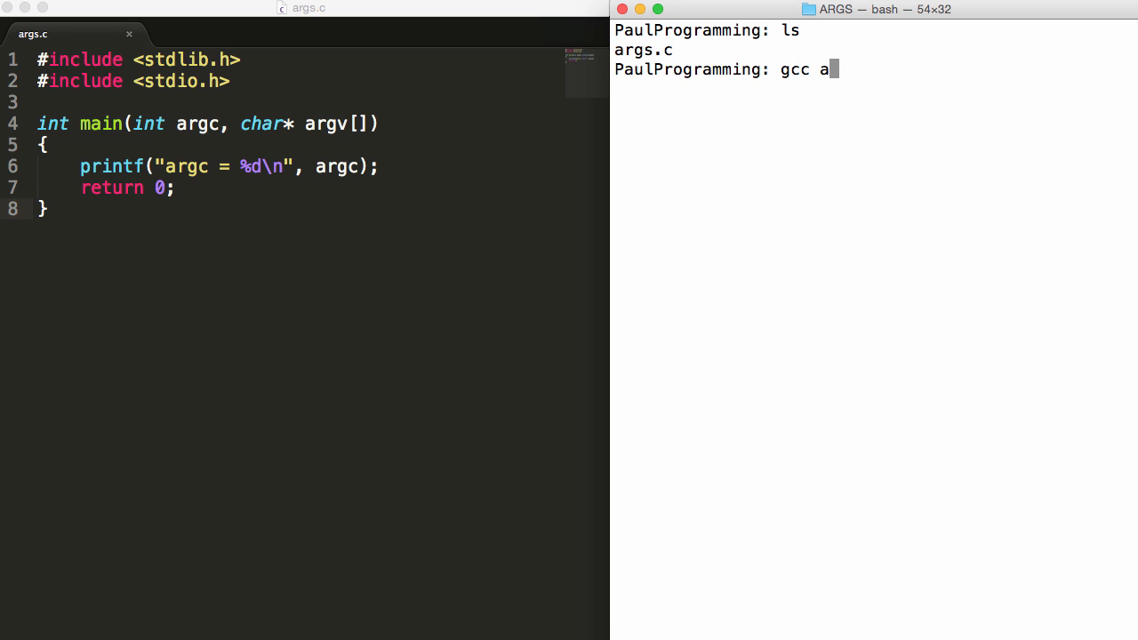
text(rgs.)
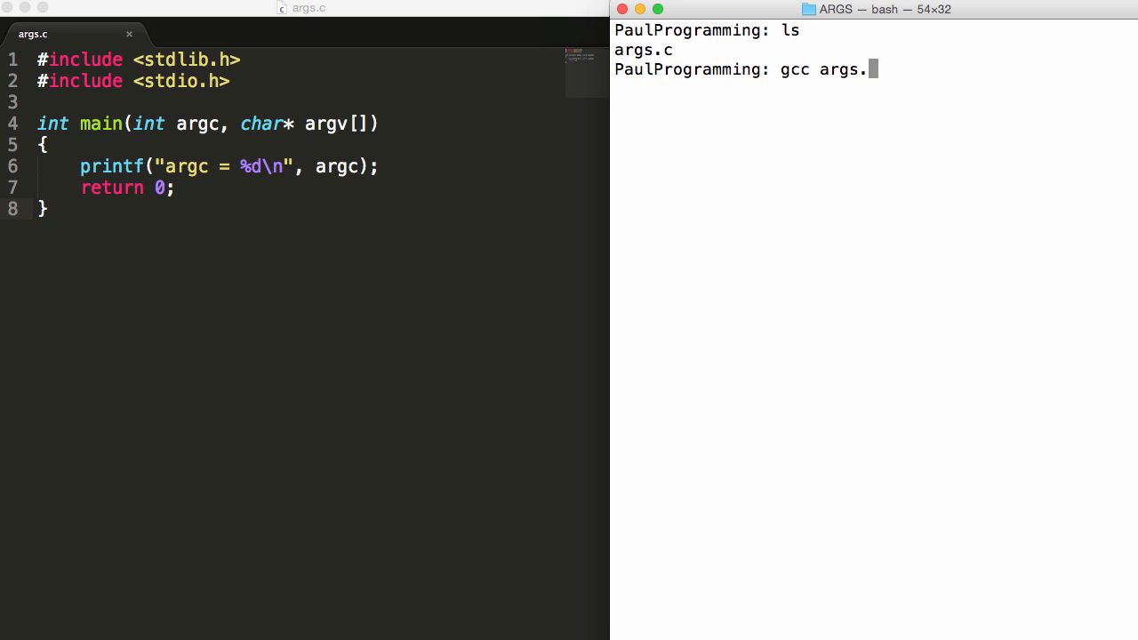
text(-)
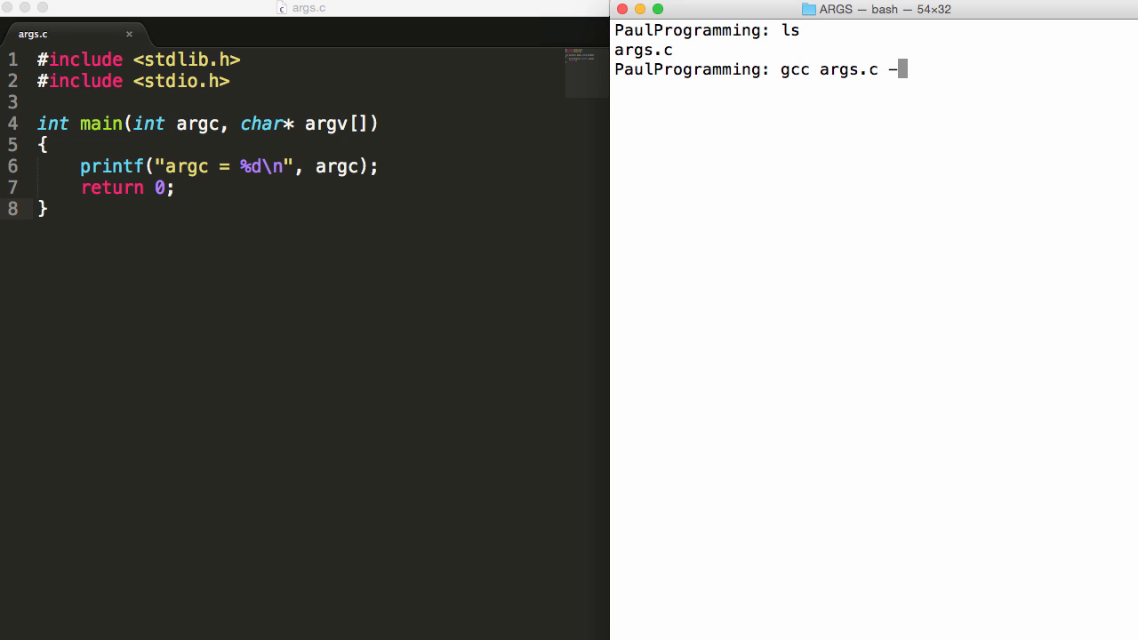
text(o)
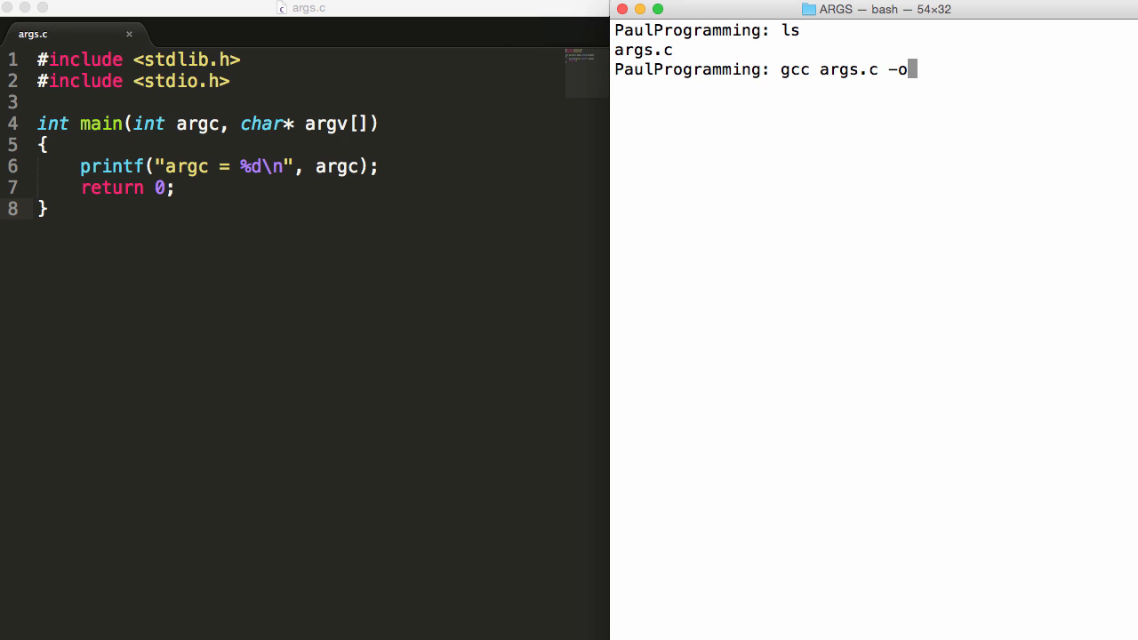
text(a)
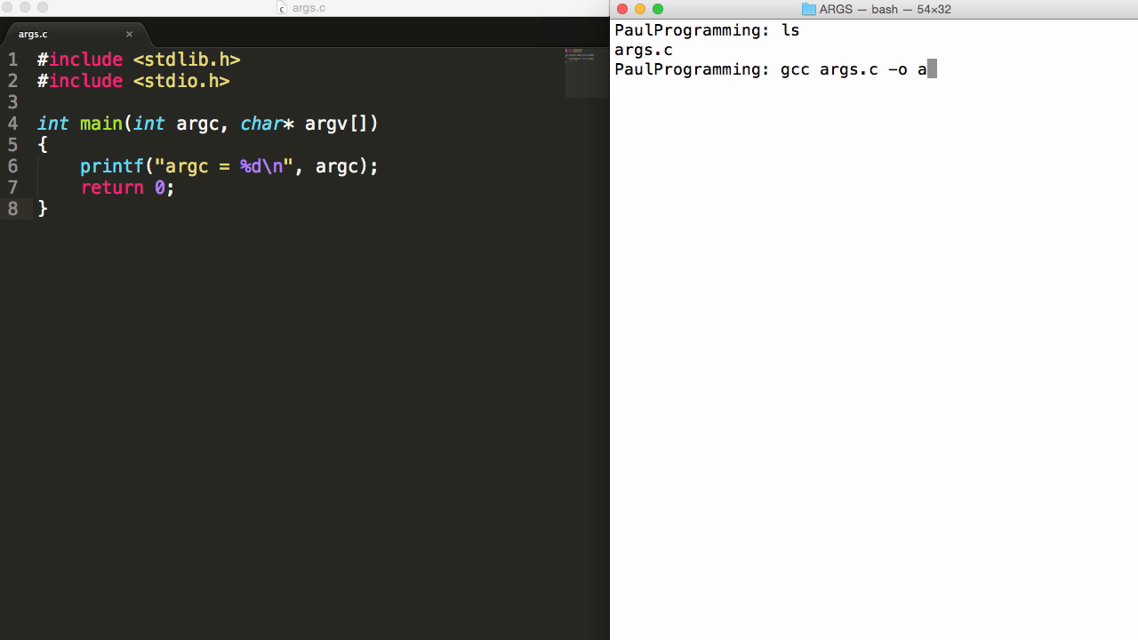
text(dd)
text(ls)
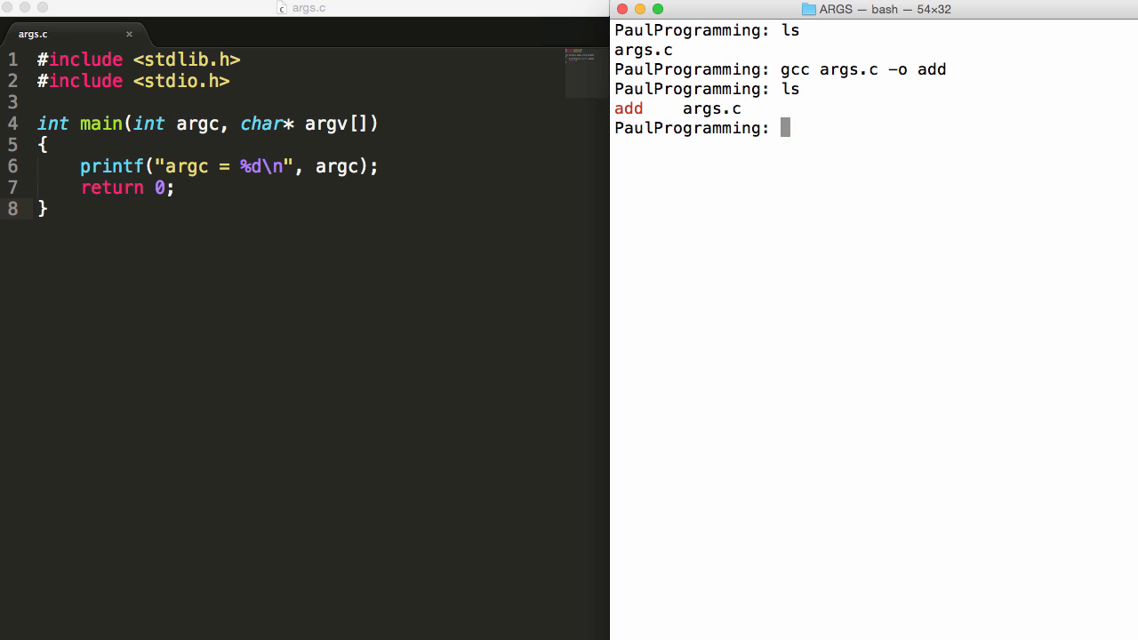
Run ./add alone, with paul programming, and with paul, seeing argc 1, 3 and 2.
text(./add)
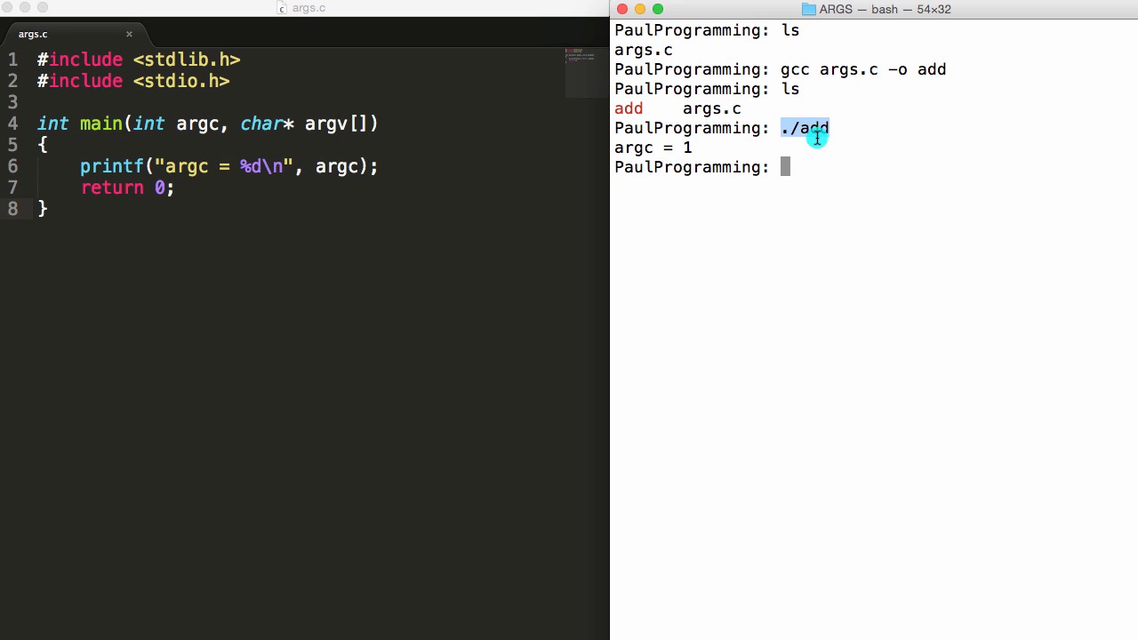
mouse_move(825, 131)
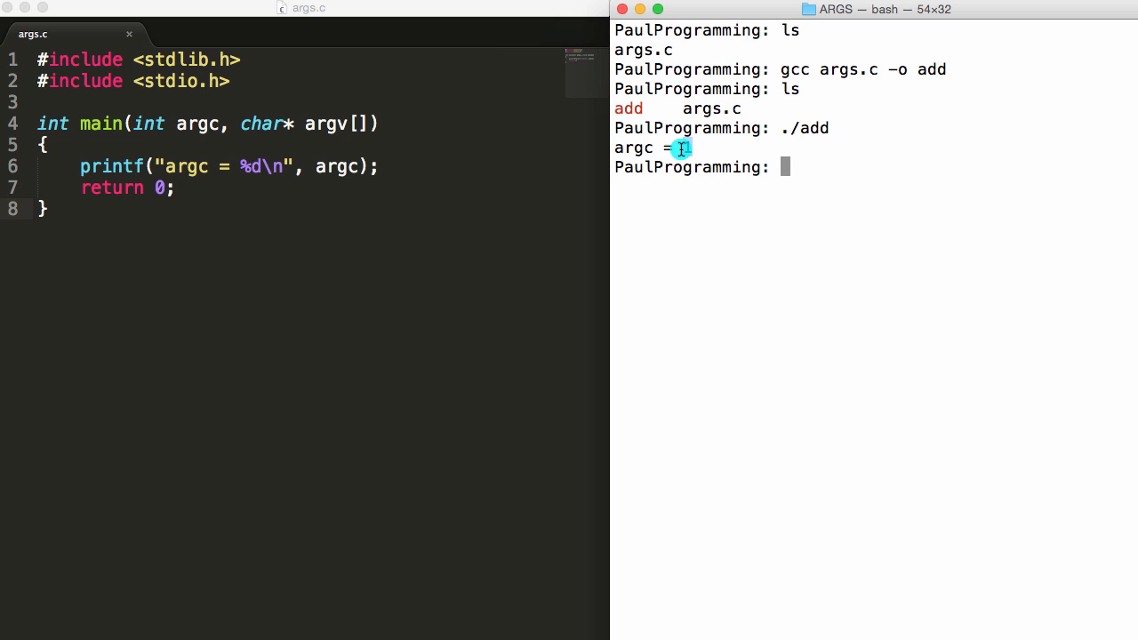
text(./add)
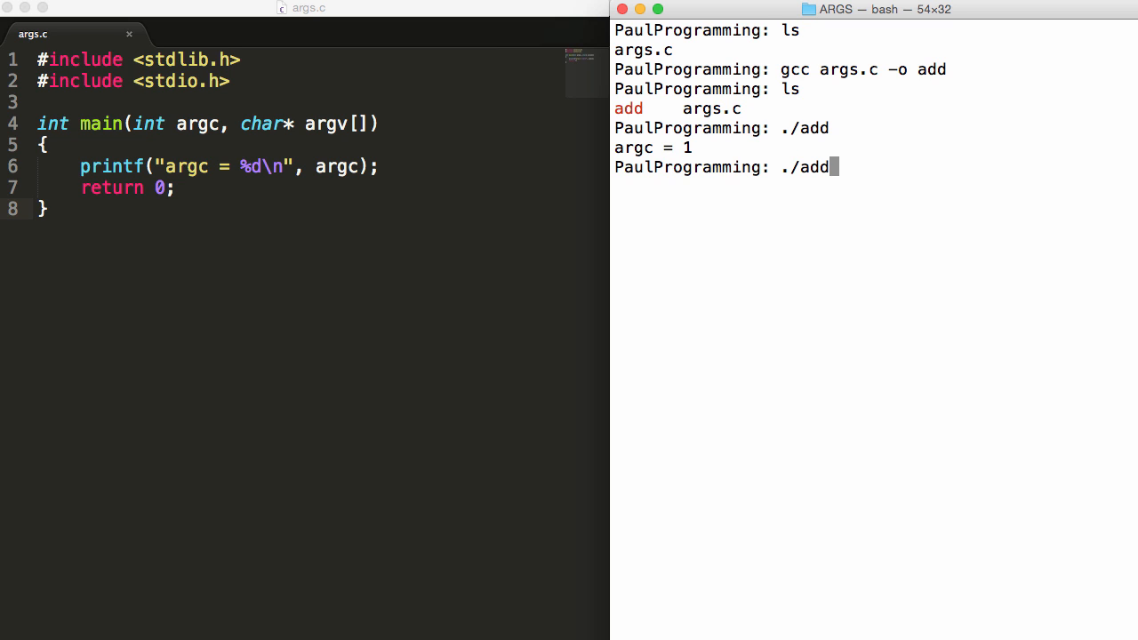
text(paul pr)
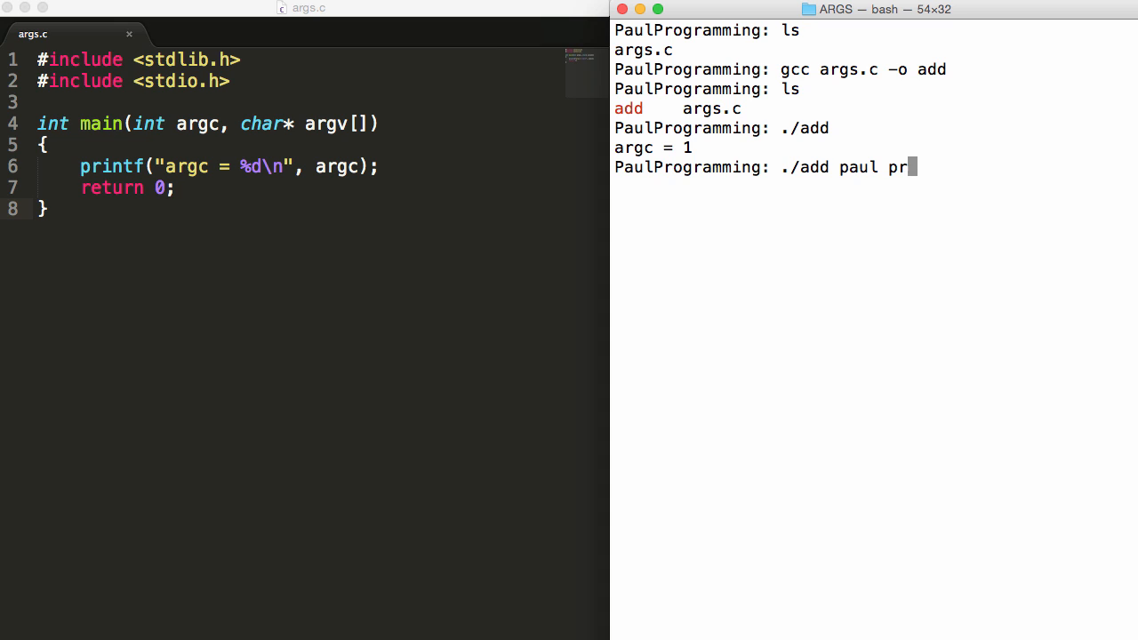
text(ogramming)
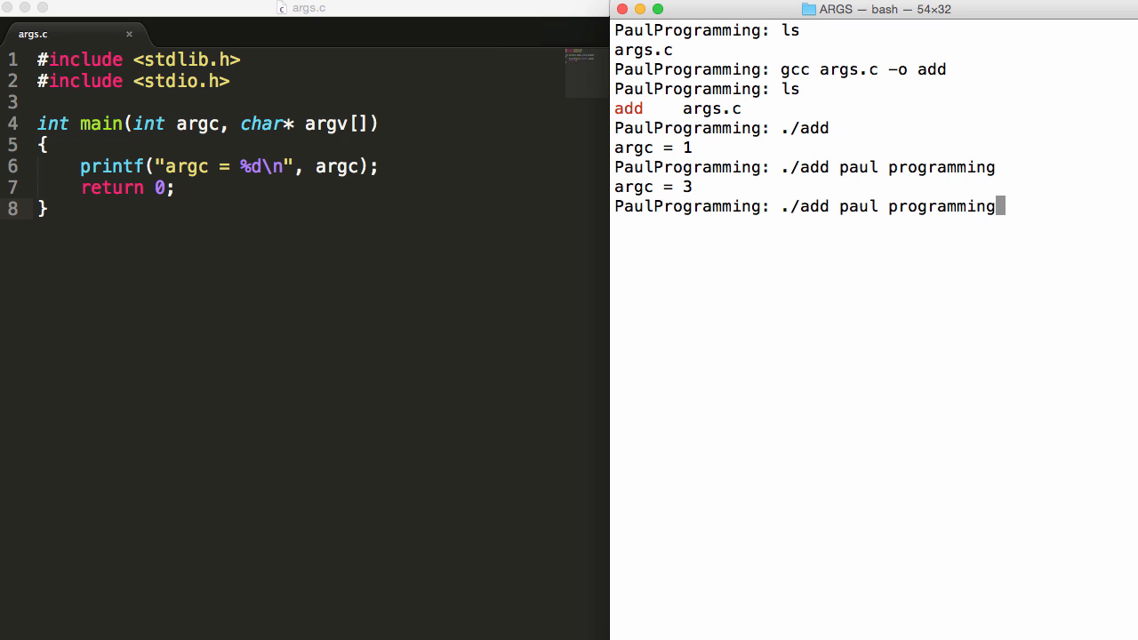
key(Backspace)
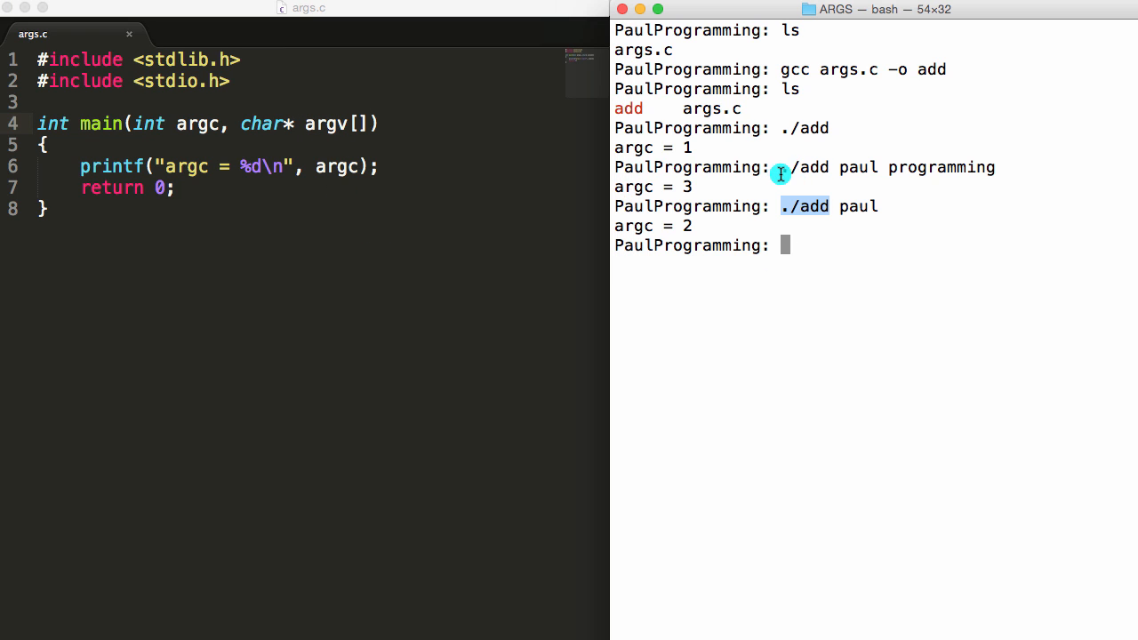
double_click(857, 167)
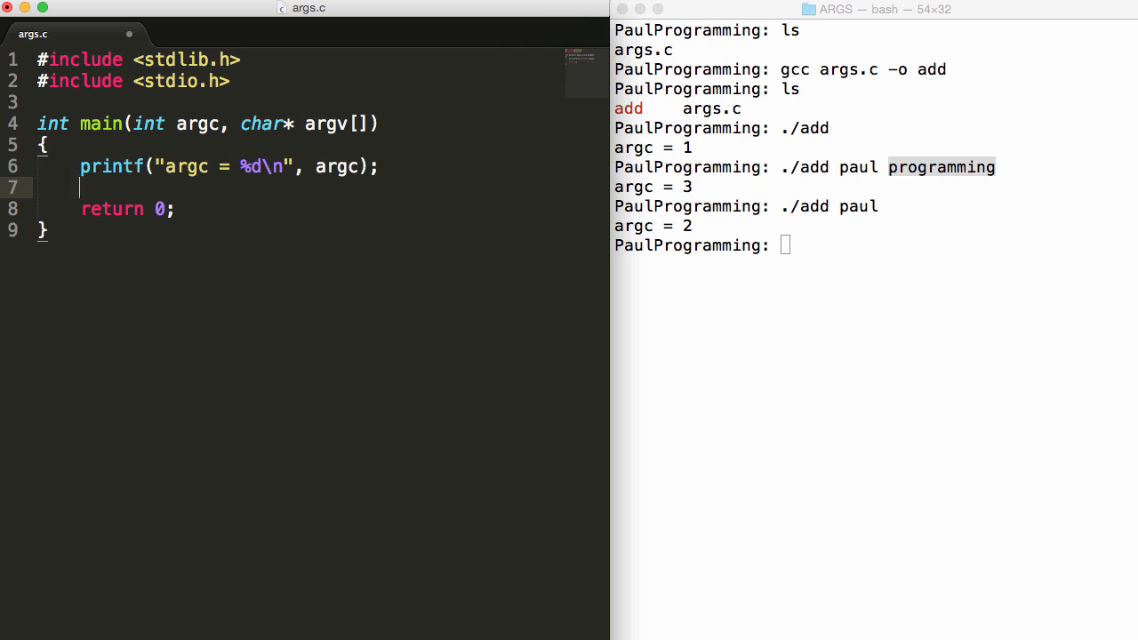
Declare int i in main, print an argv[] header, and begin for(i = 0;.
text(printf("Let's see what is in)
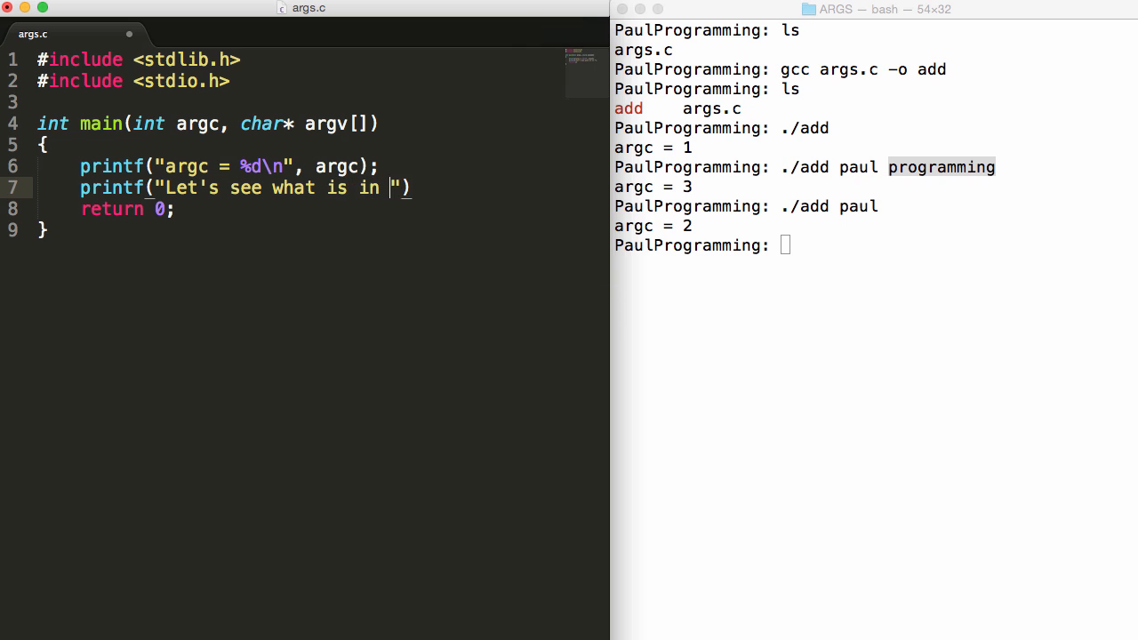
text(argv[]\n)
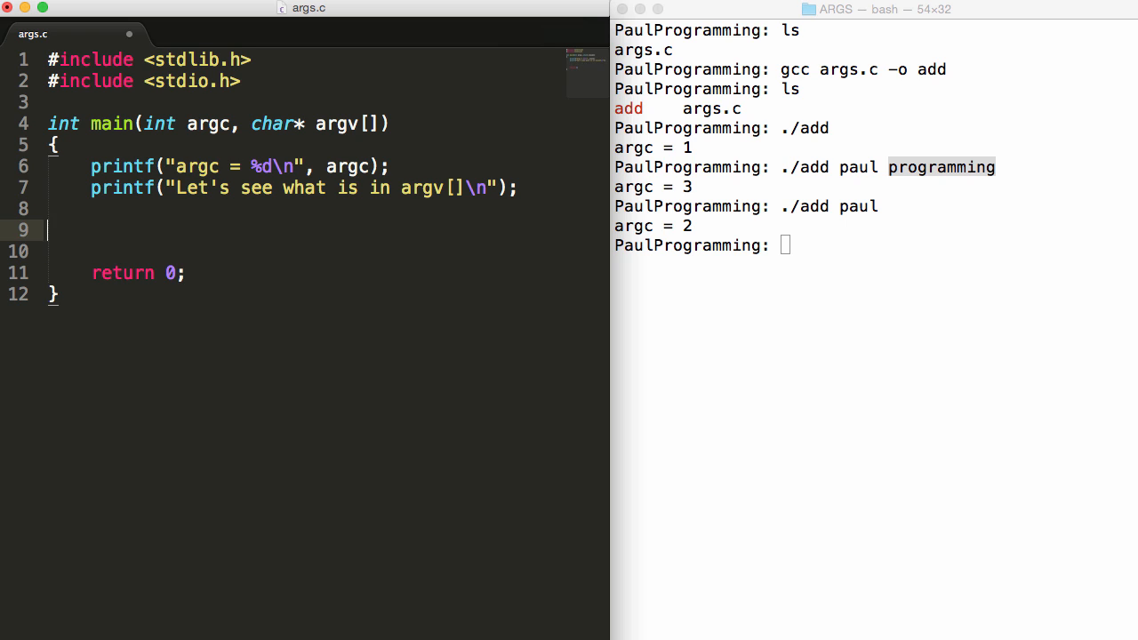
text(for)
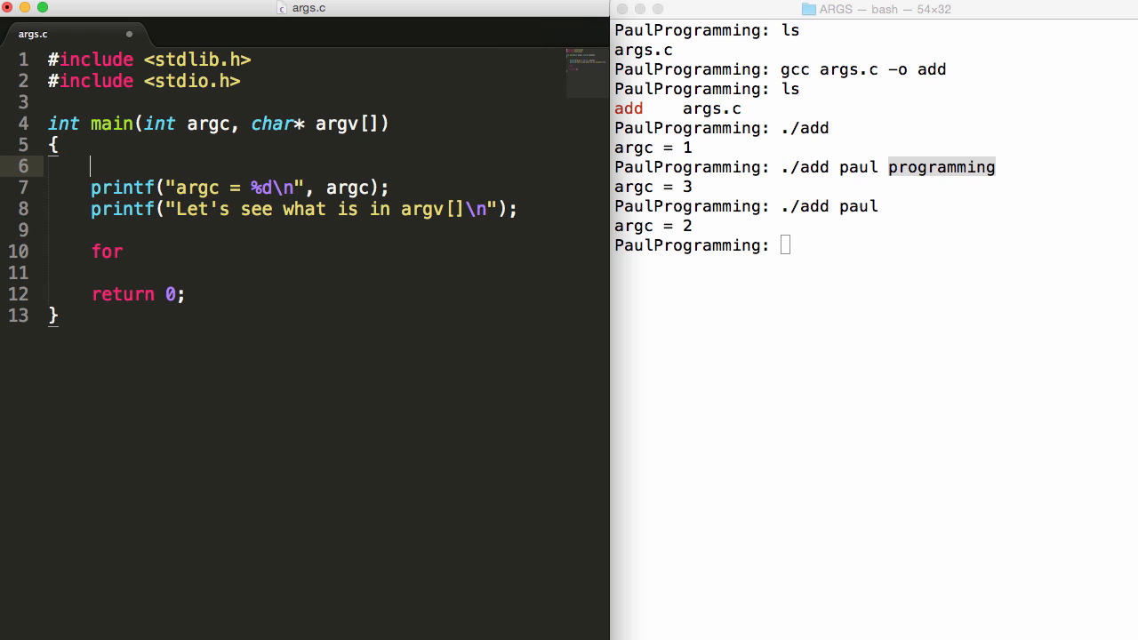
text(int i;)
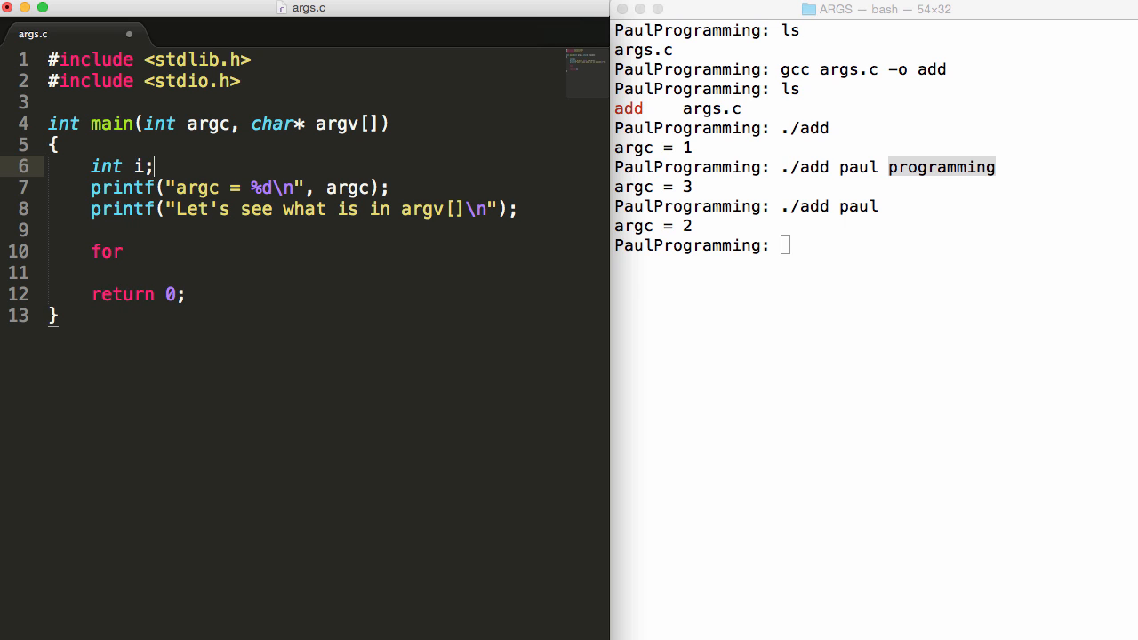
text(())
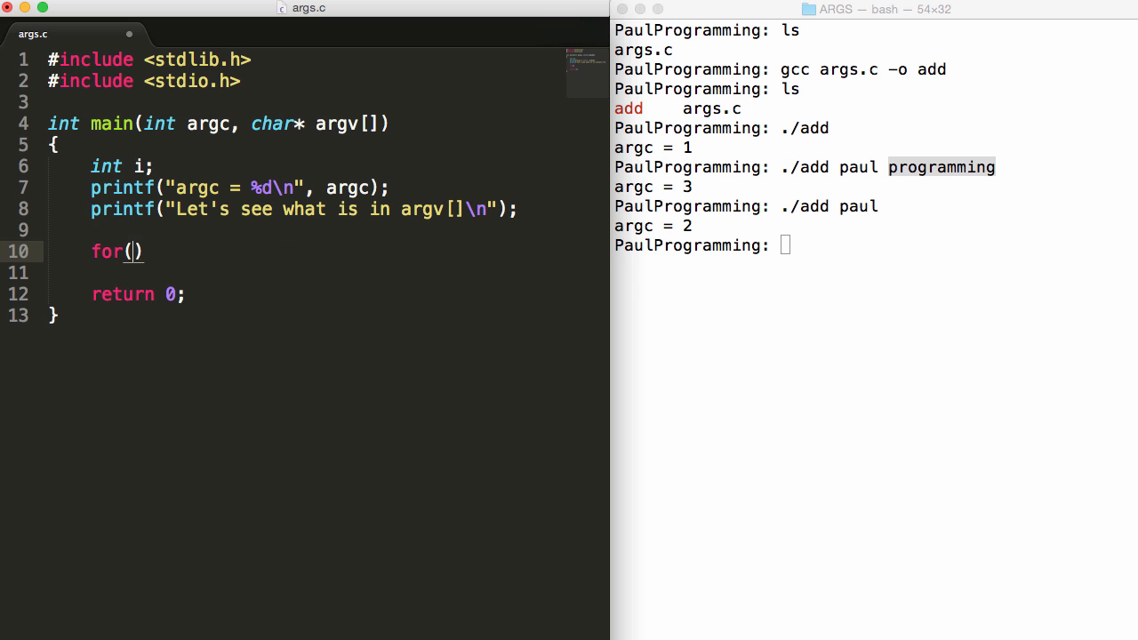
text(int)
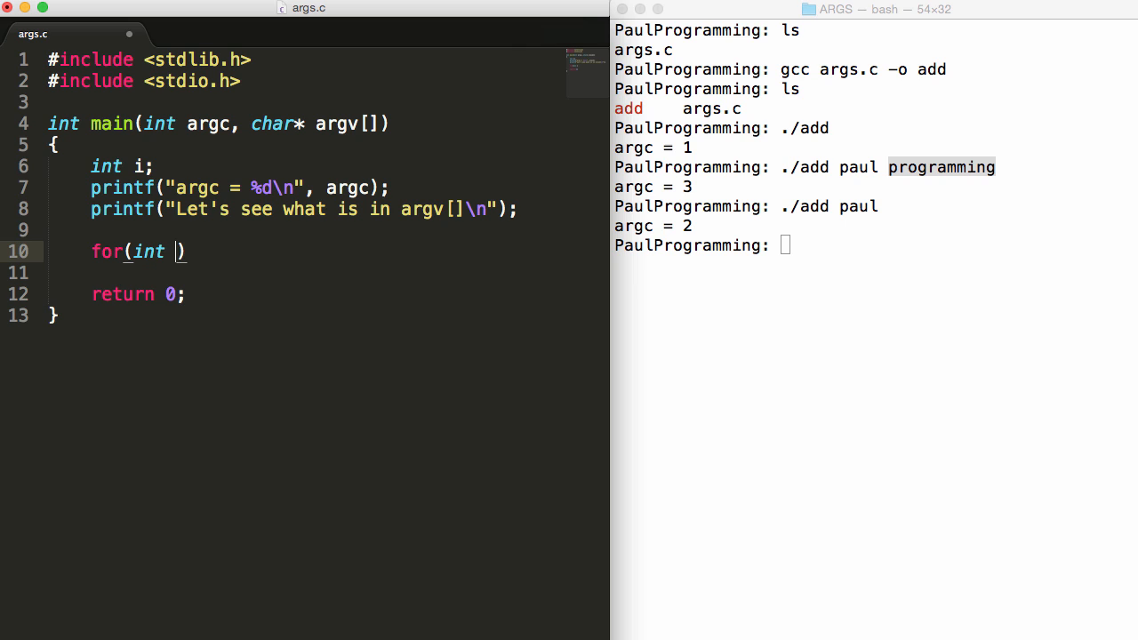
text(i;)
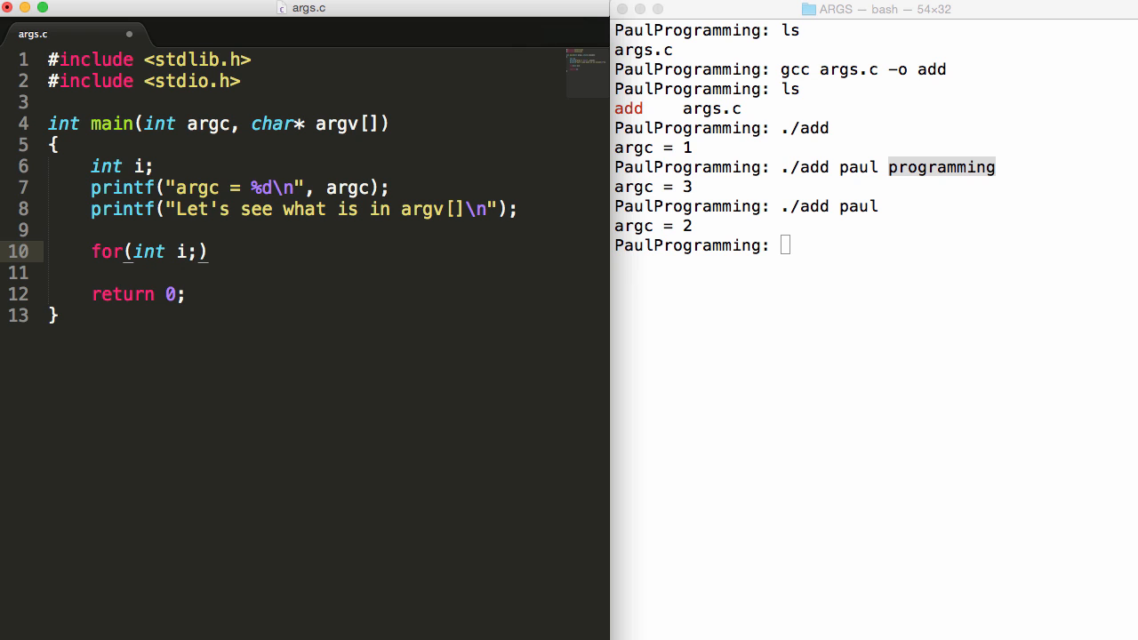
text(= 0)
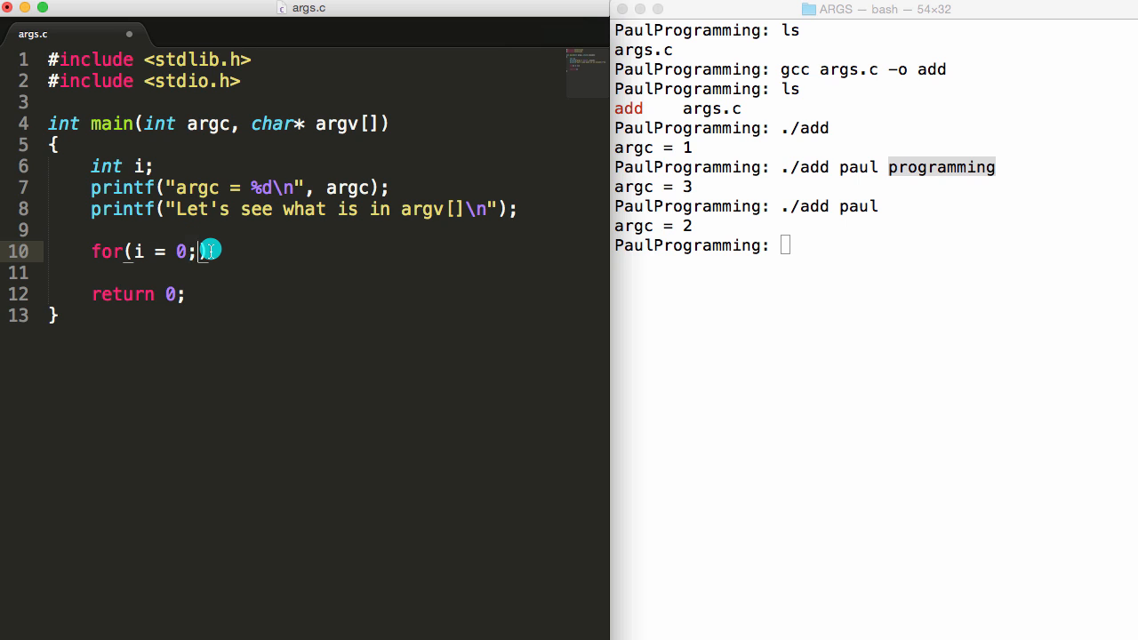
Complete the loop header as for(i = 0; i < argc; i++).
text(i)
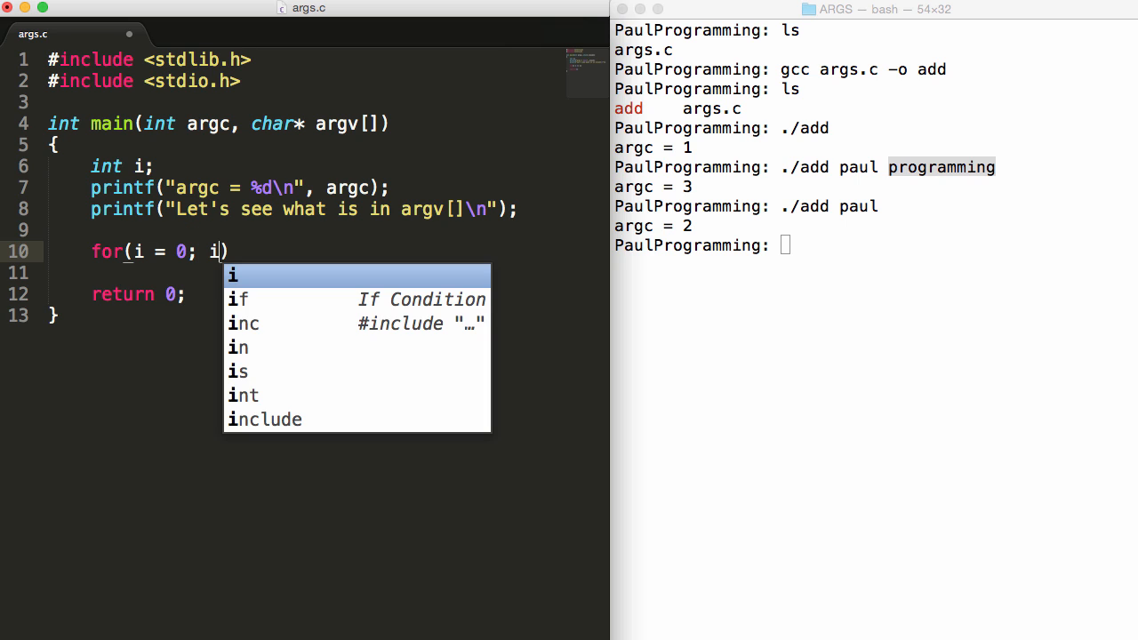
text(< argc; i)
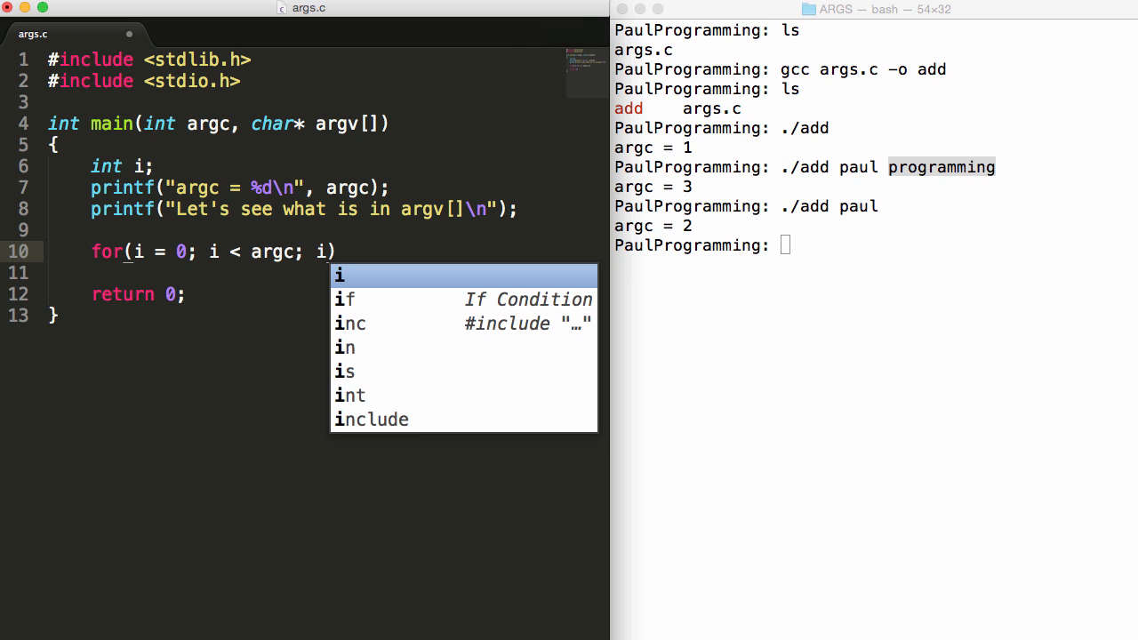
text(++)
click(304, 272)
text({)
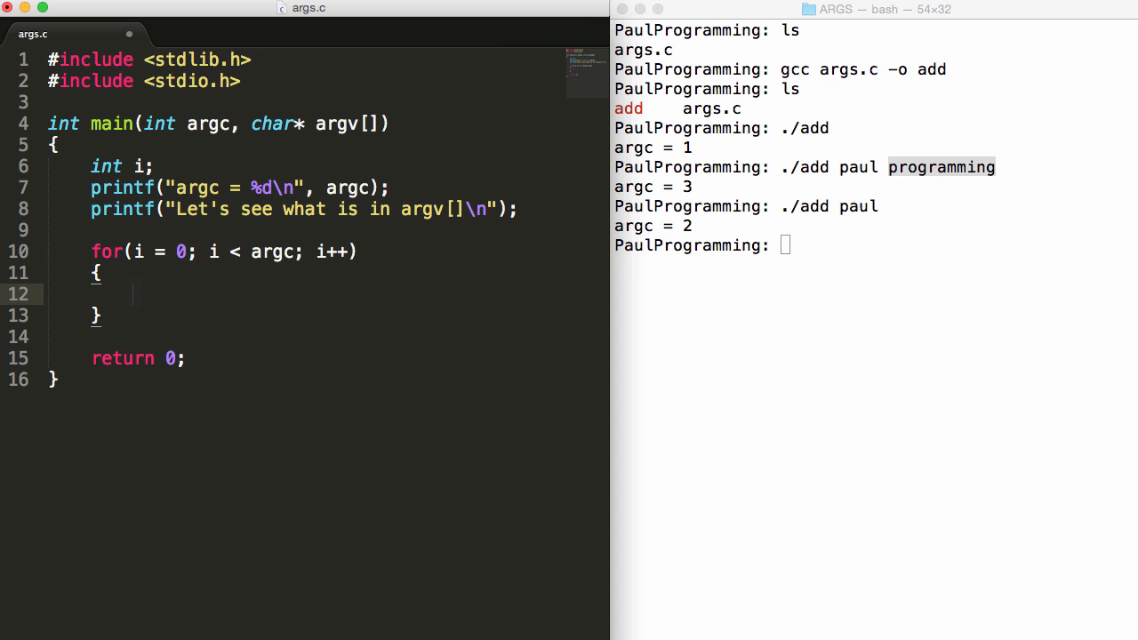
Give the loop body printf("argv[%d] = %s\n", i, argv[i]);.
text(prin)
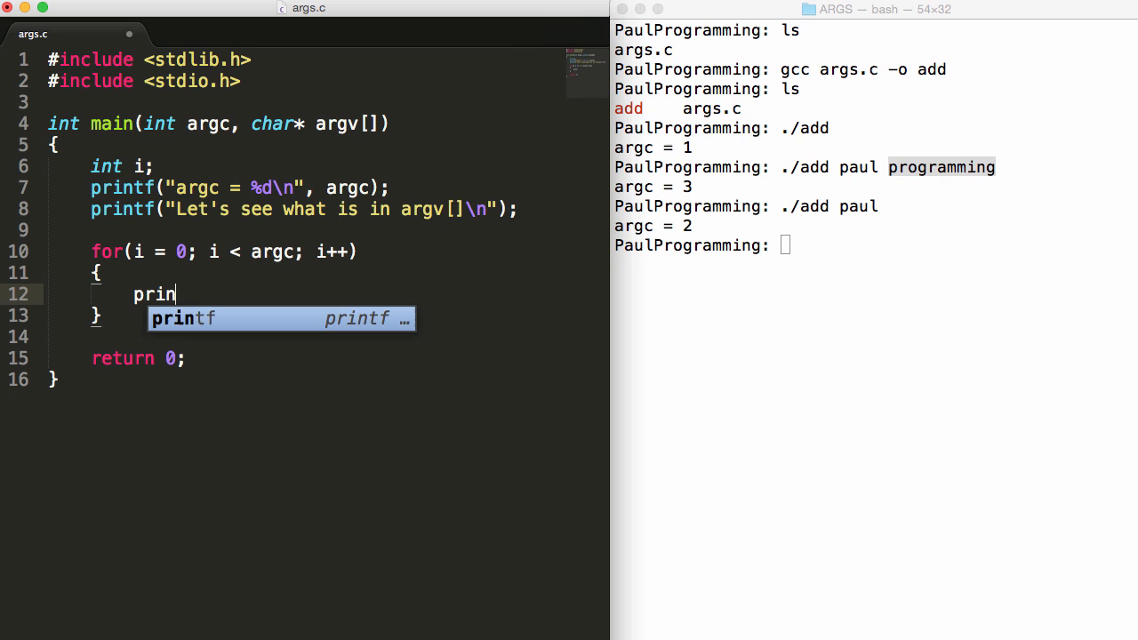
key(tab)
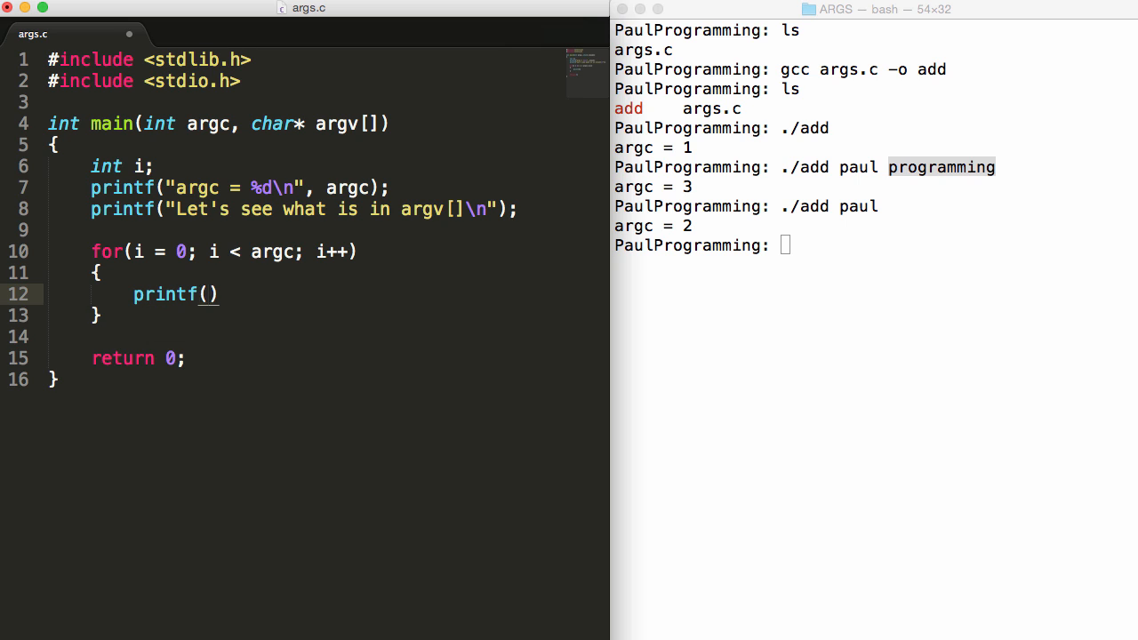
text("")
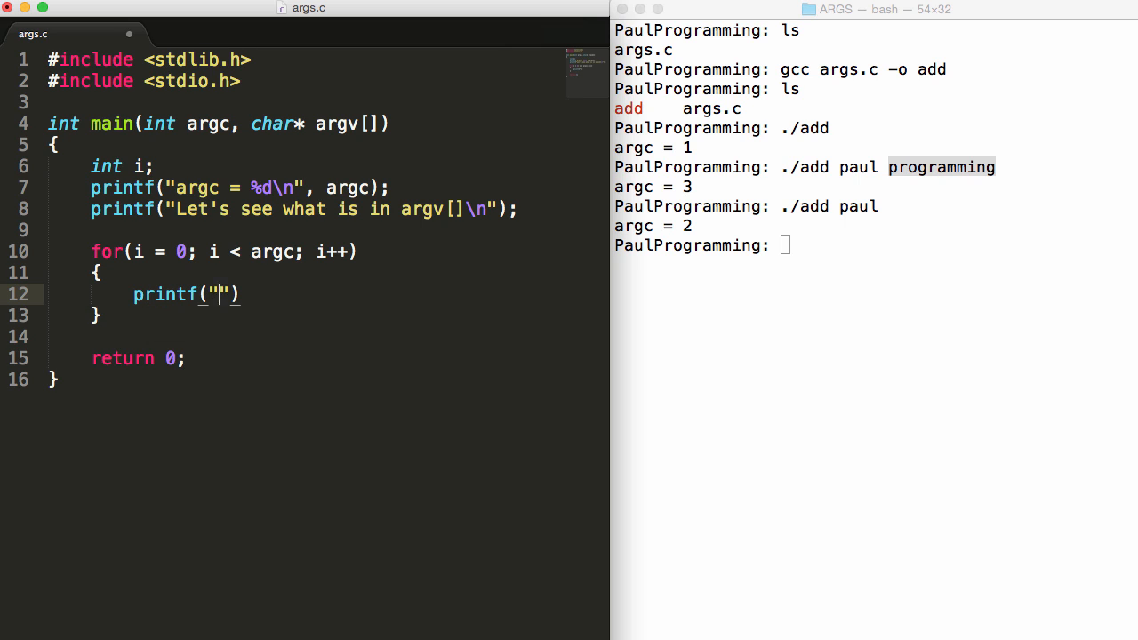
text(argv[%)
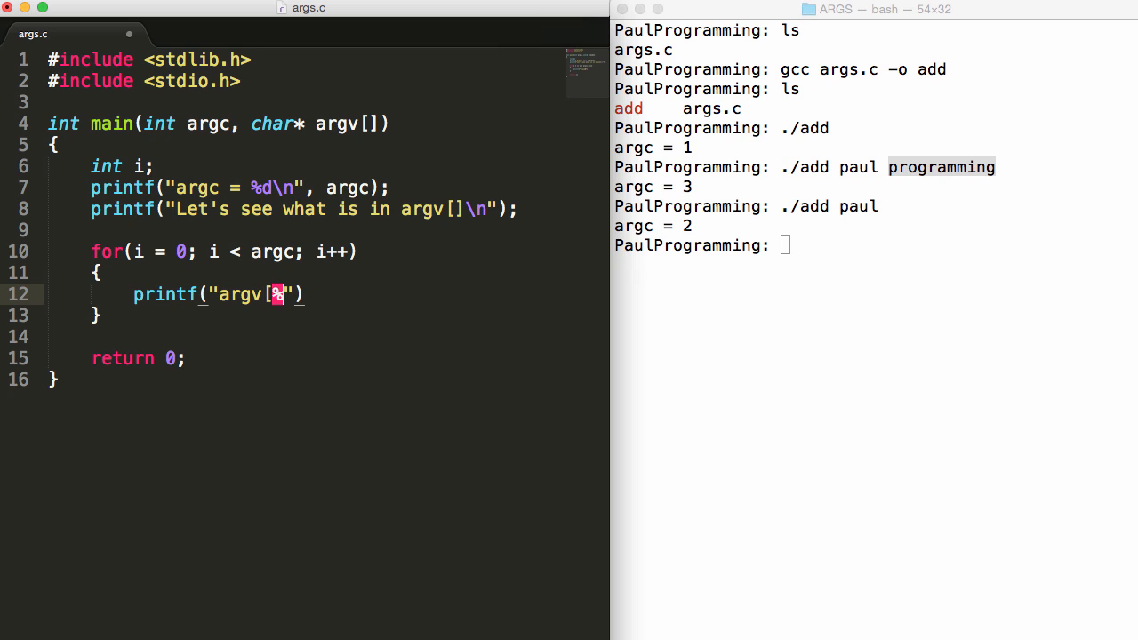
text(d] = %)
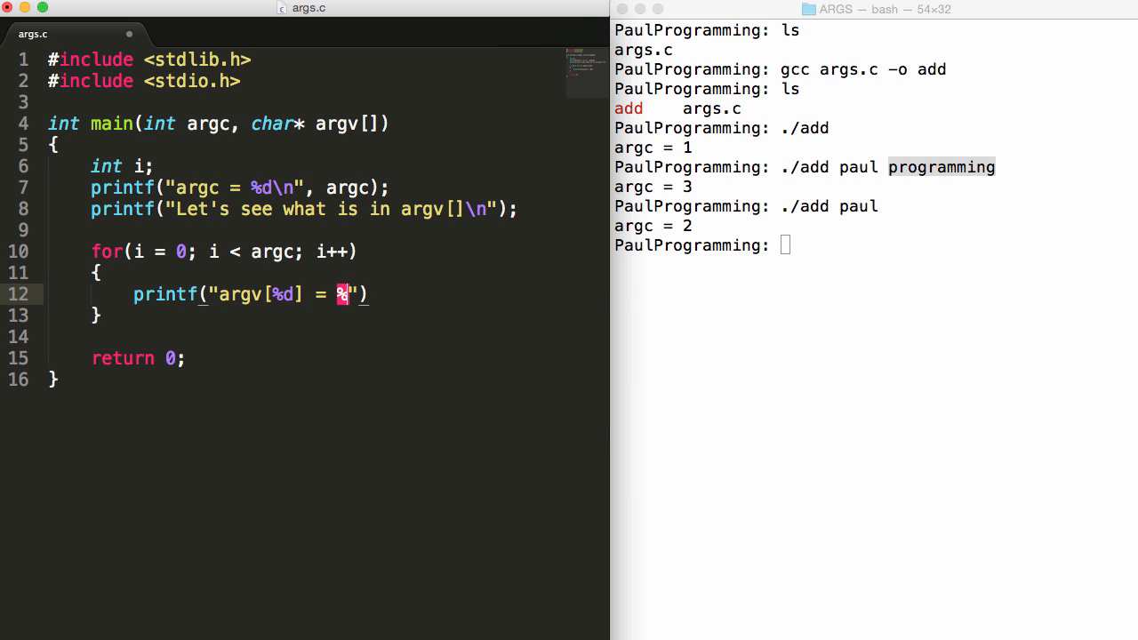
text(s)
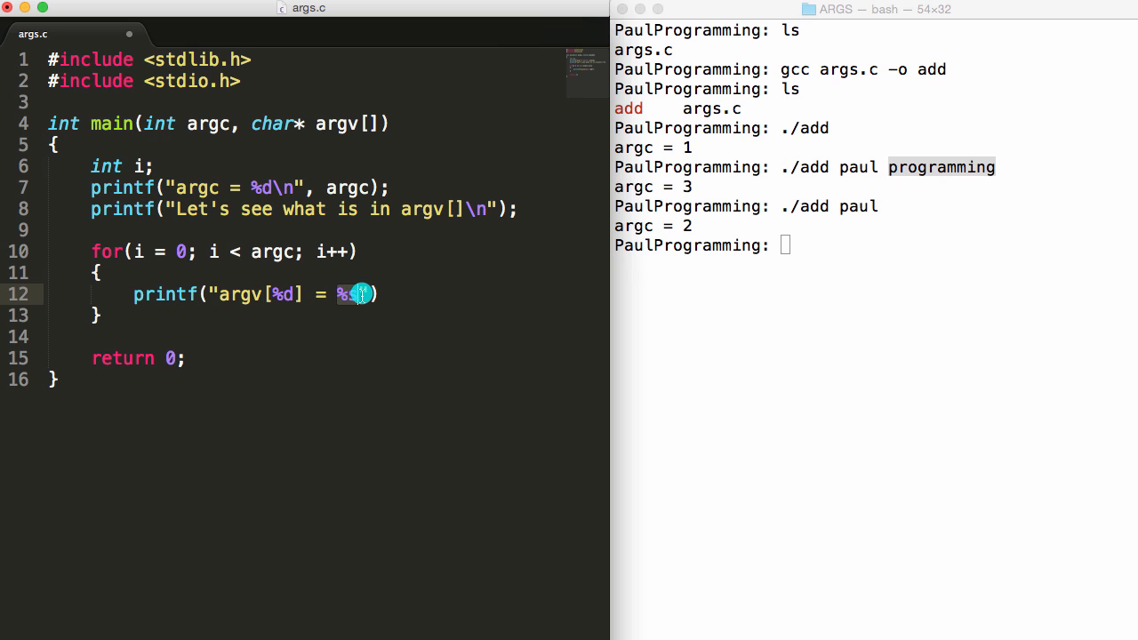
text(s)
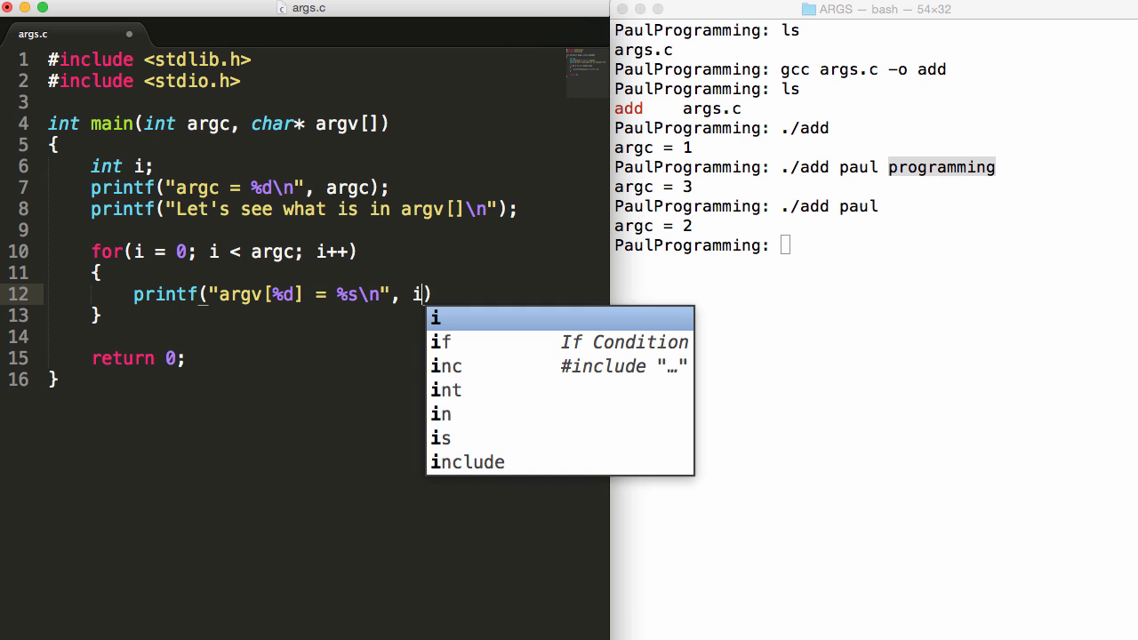
key(Escape)
text(, )
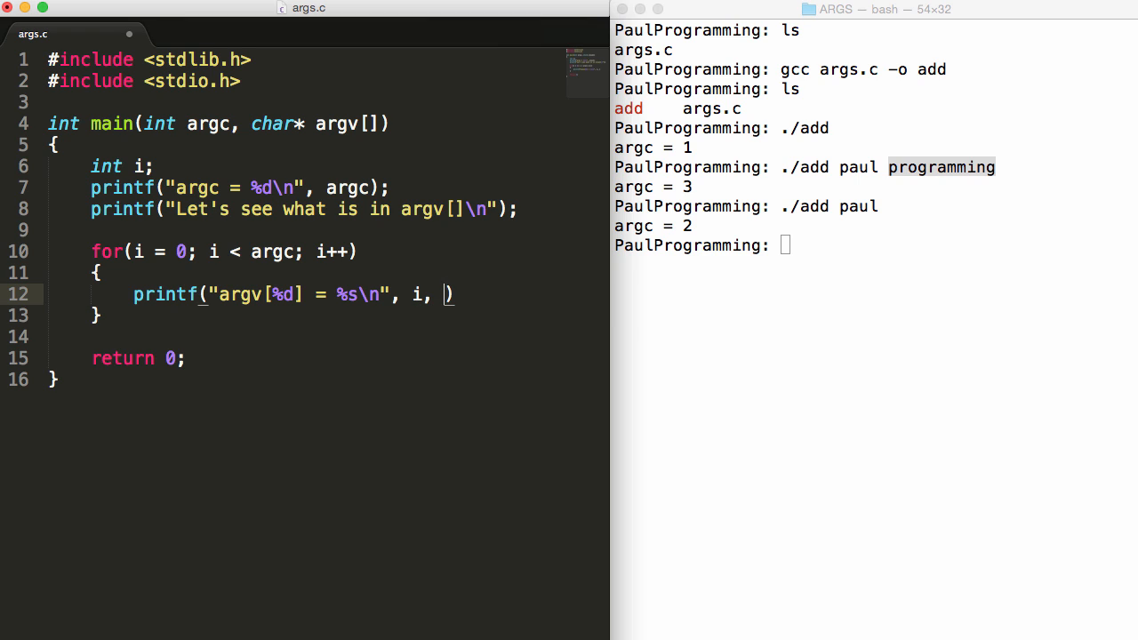
text(argv[i)
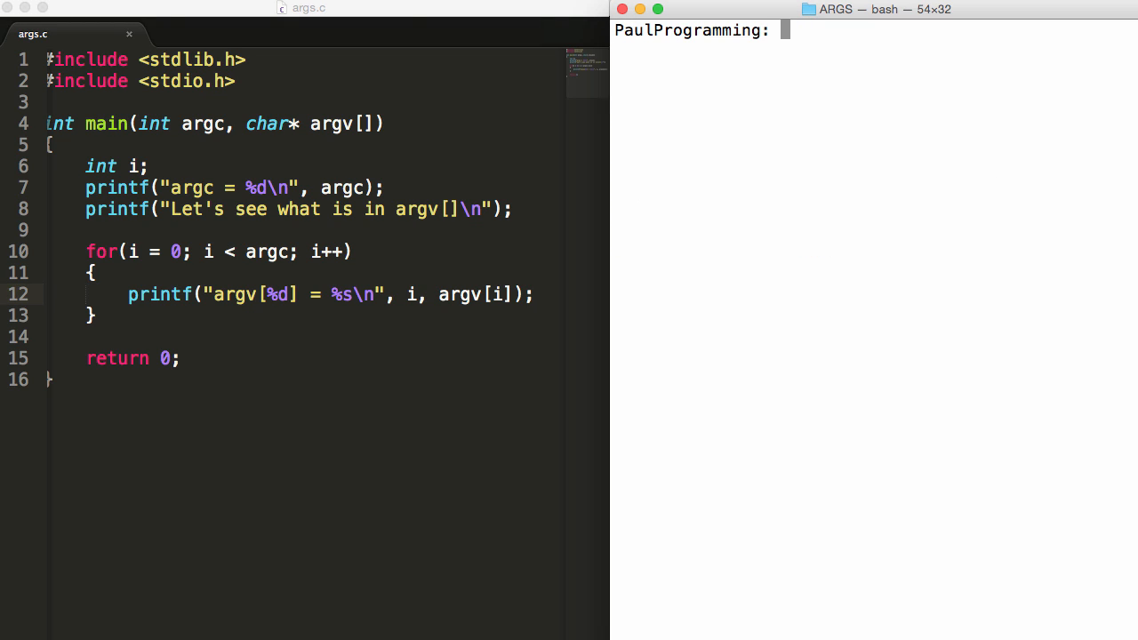
Recompile with gcc args.c -o add, then run ./add and ./add 4 6 8 to list argv entries.
text(gcc)
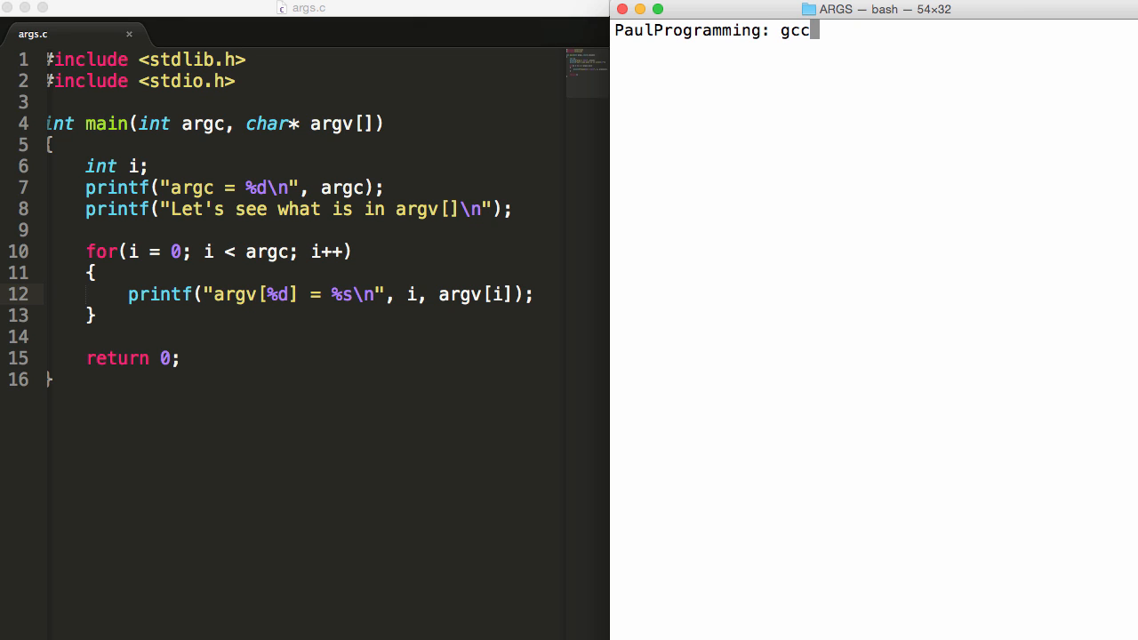
text(args.c -o add)
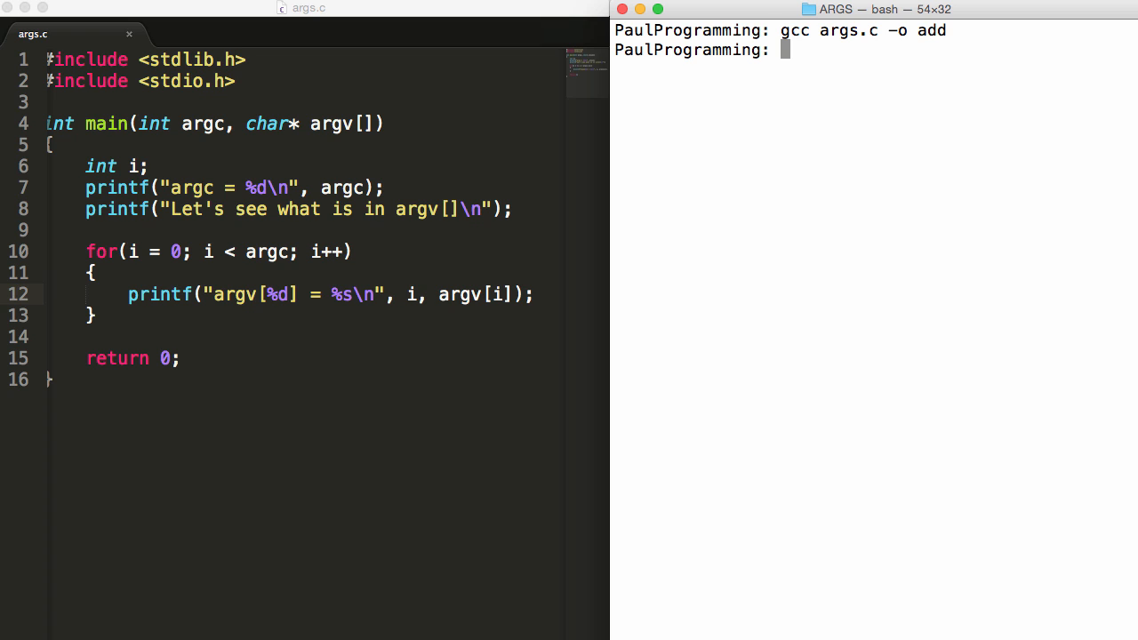
text(./)
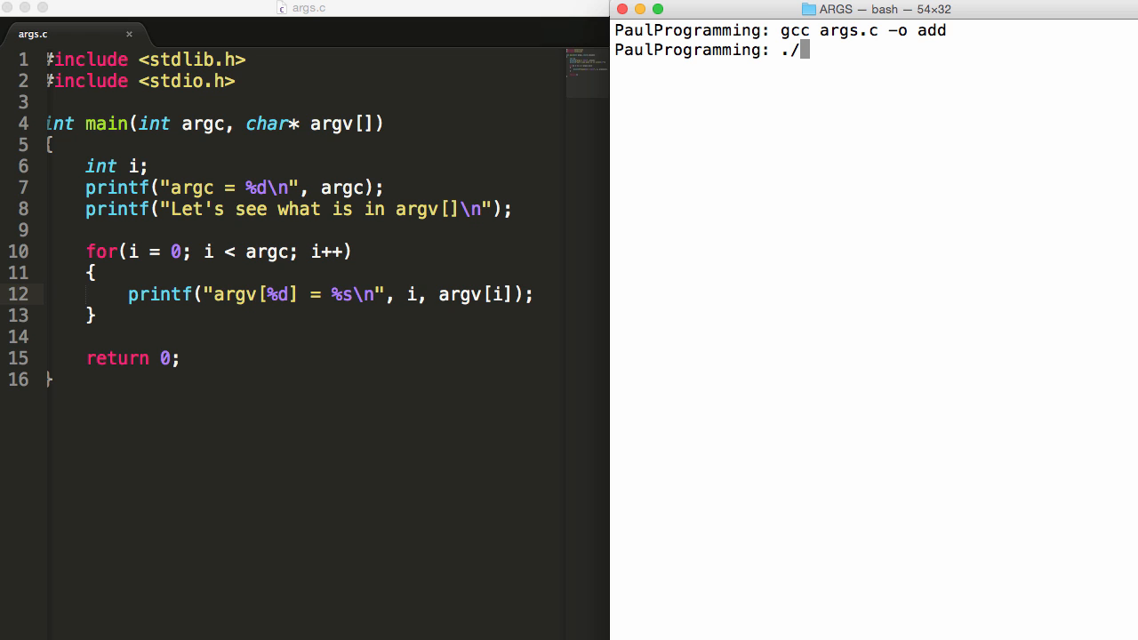
key(enter)
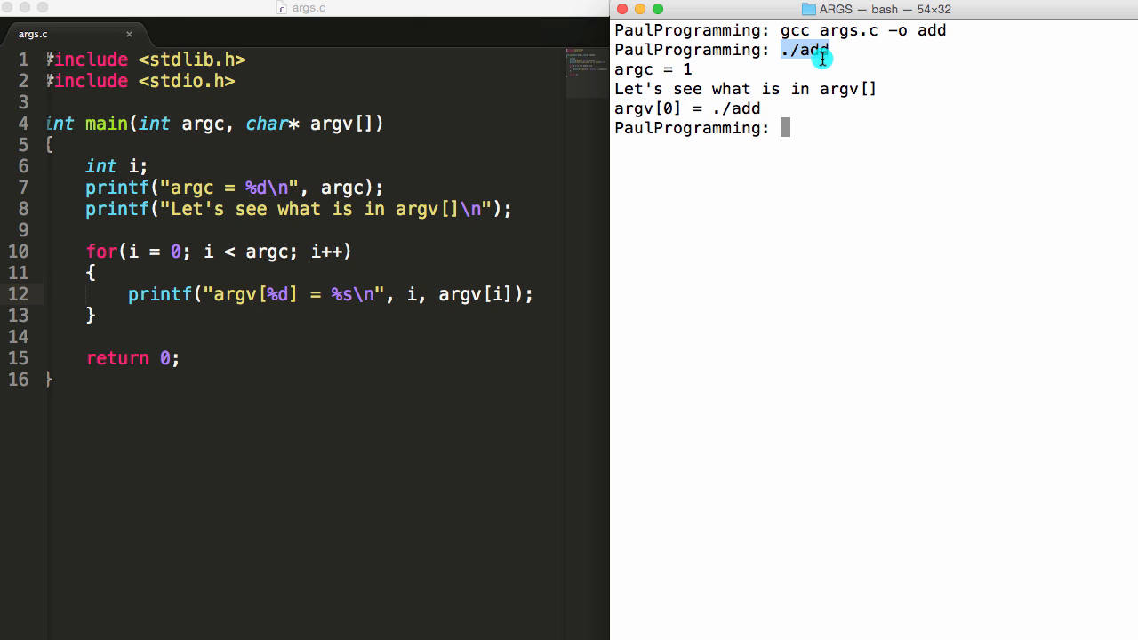
text(./add 4 6 8)
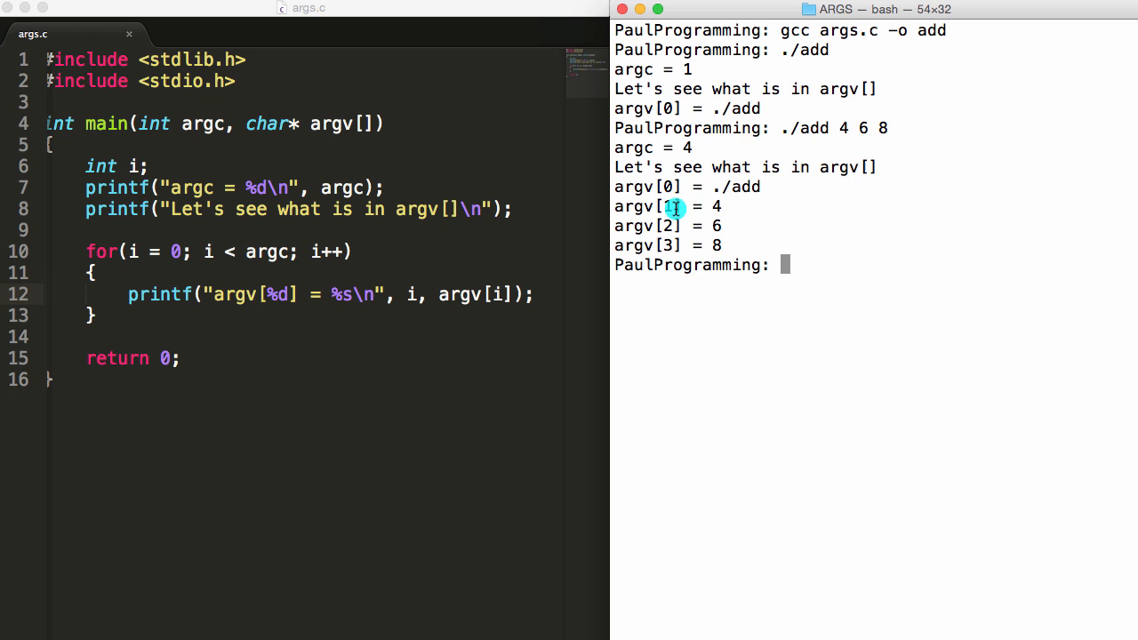
mouse_move(668, 270)
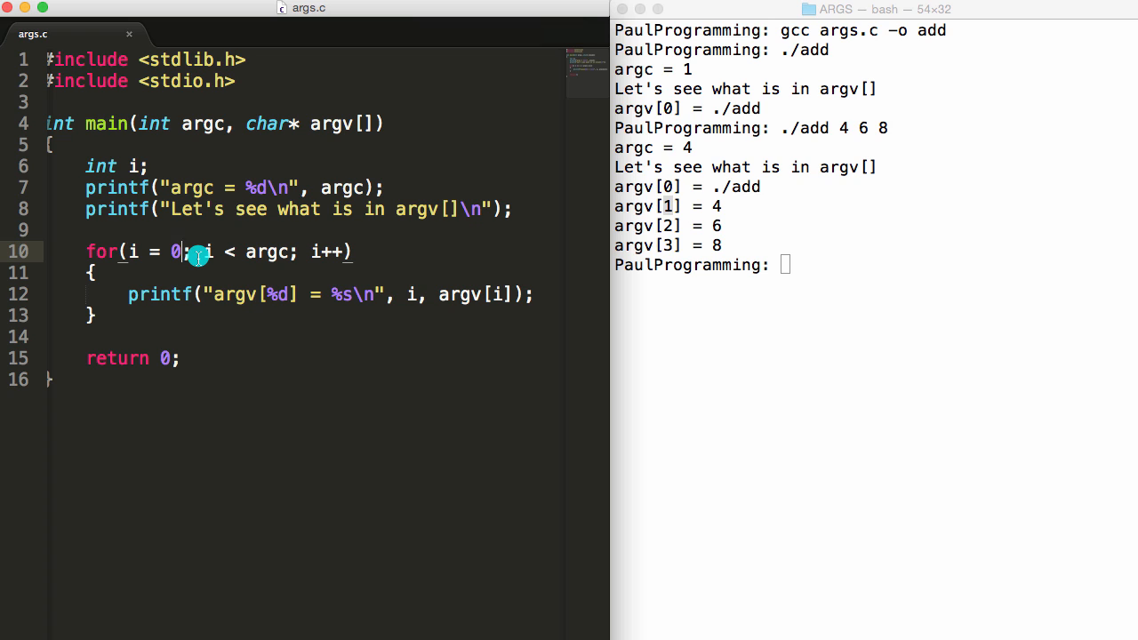
Start the loop at i = 1, declare sum = 0, and begin wrapping argv[i] in atoi.
text(1)
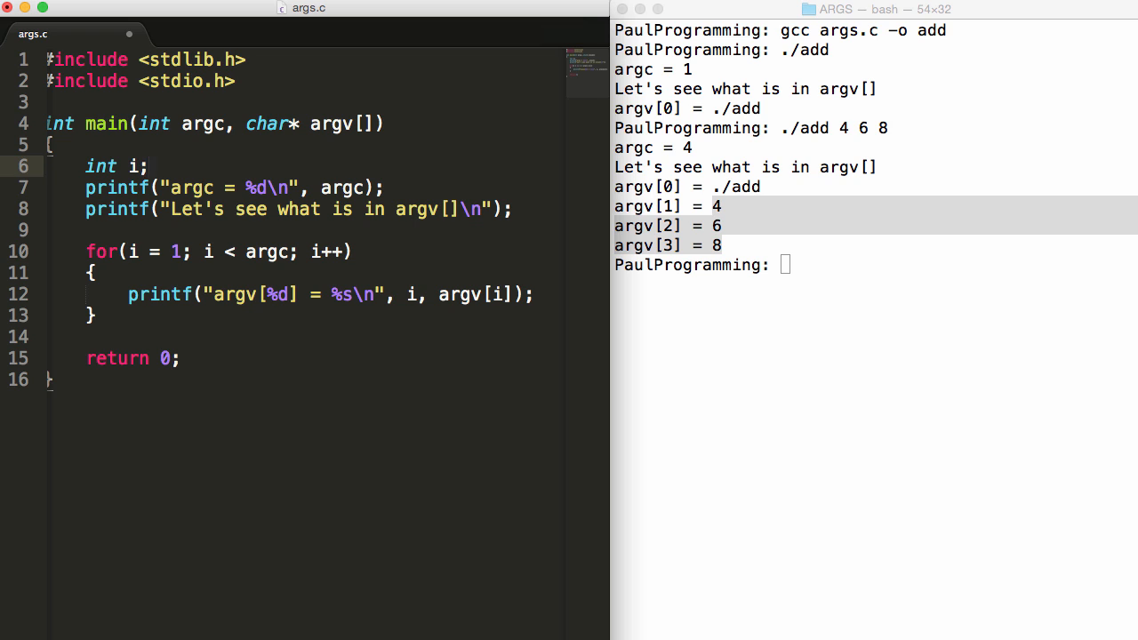
text(, sum)
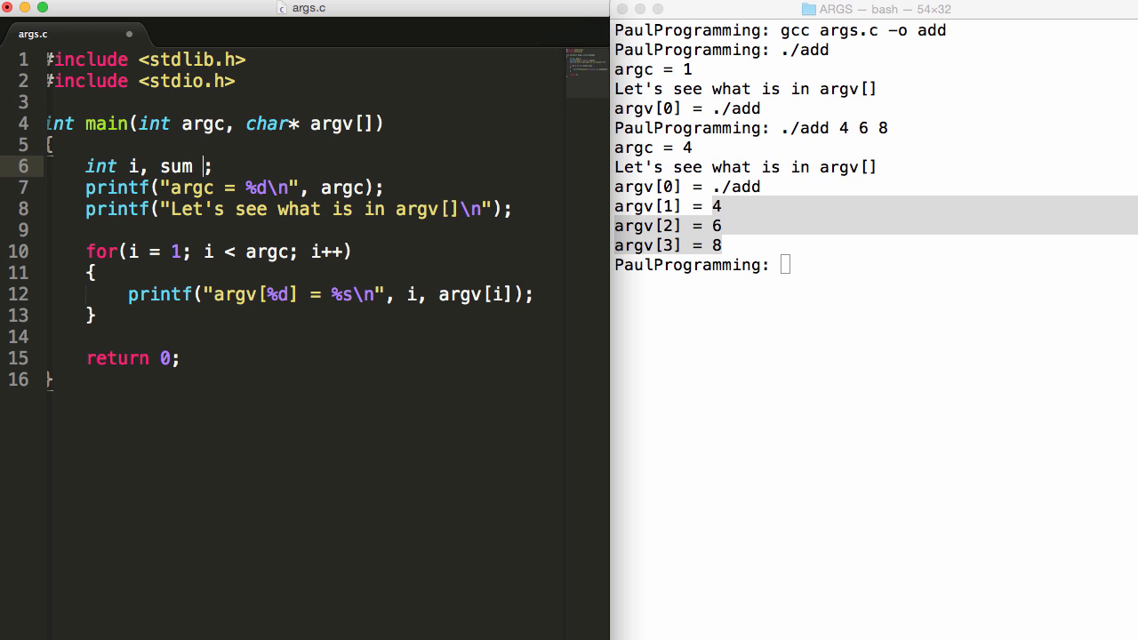
text(= 0)
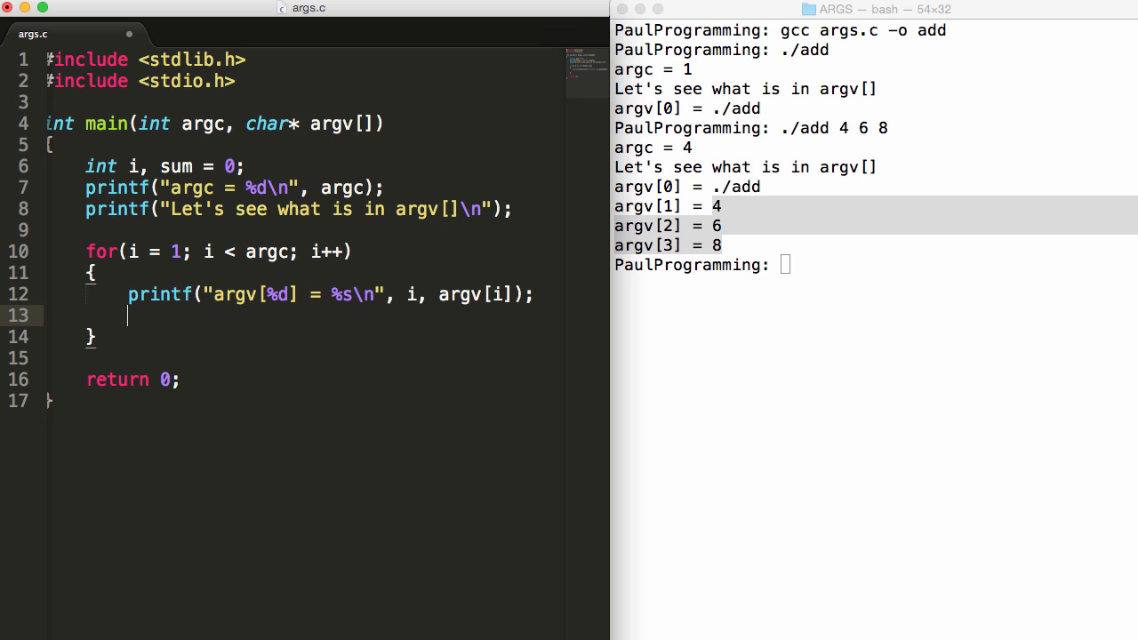
text(sum = sum + argv[i];)
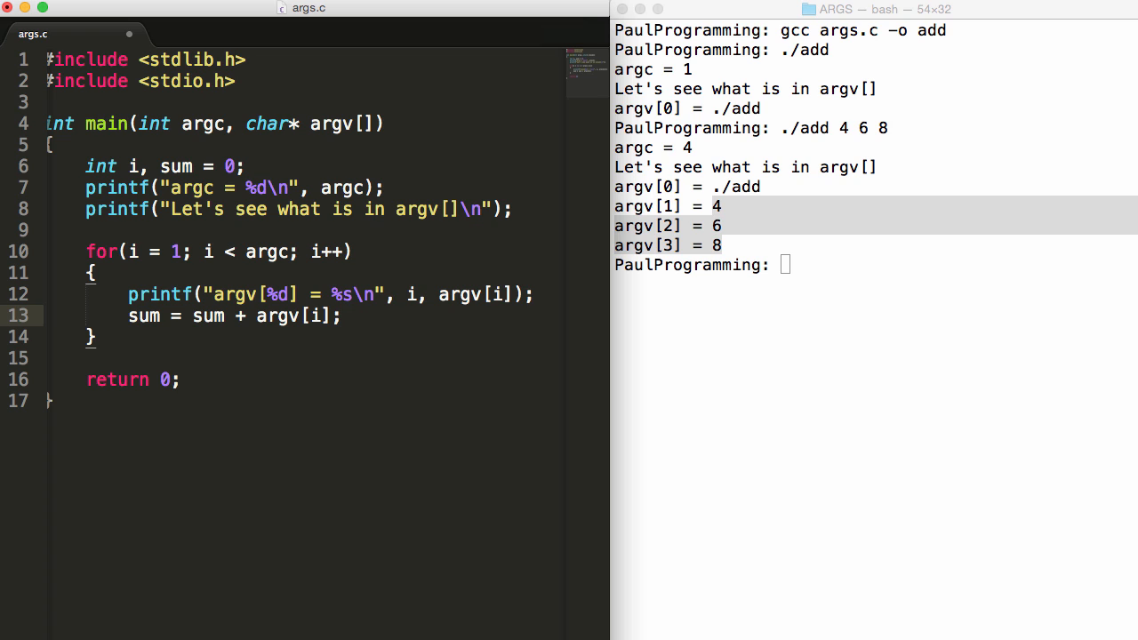
double_click(294, 316)
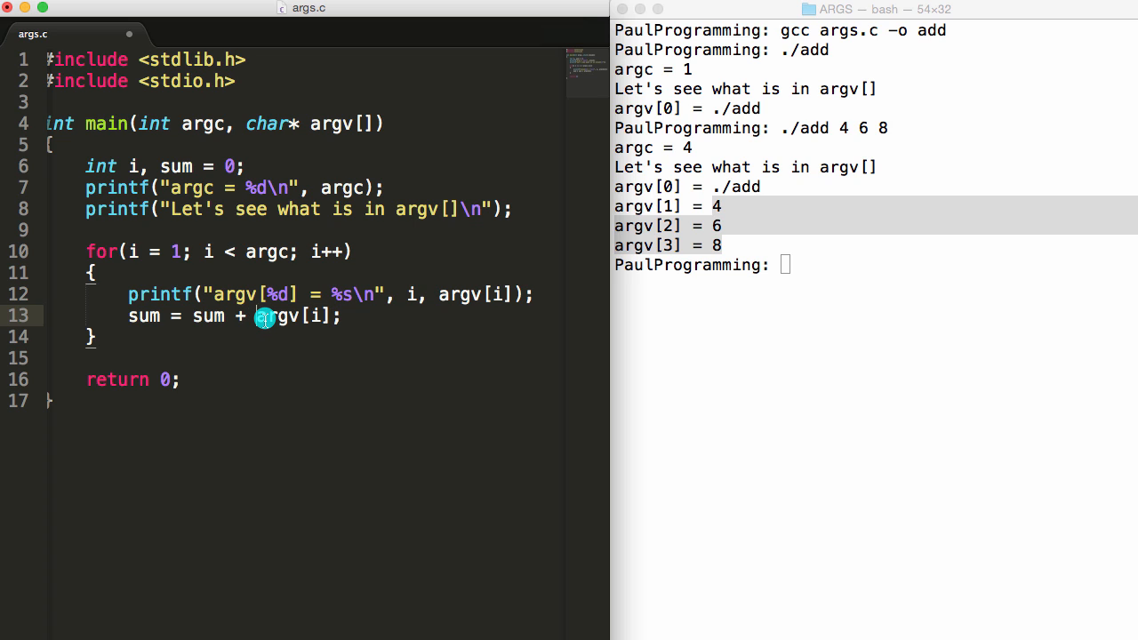
text(atoia)
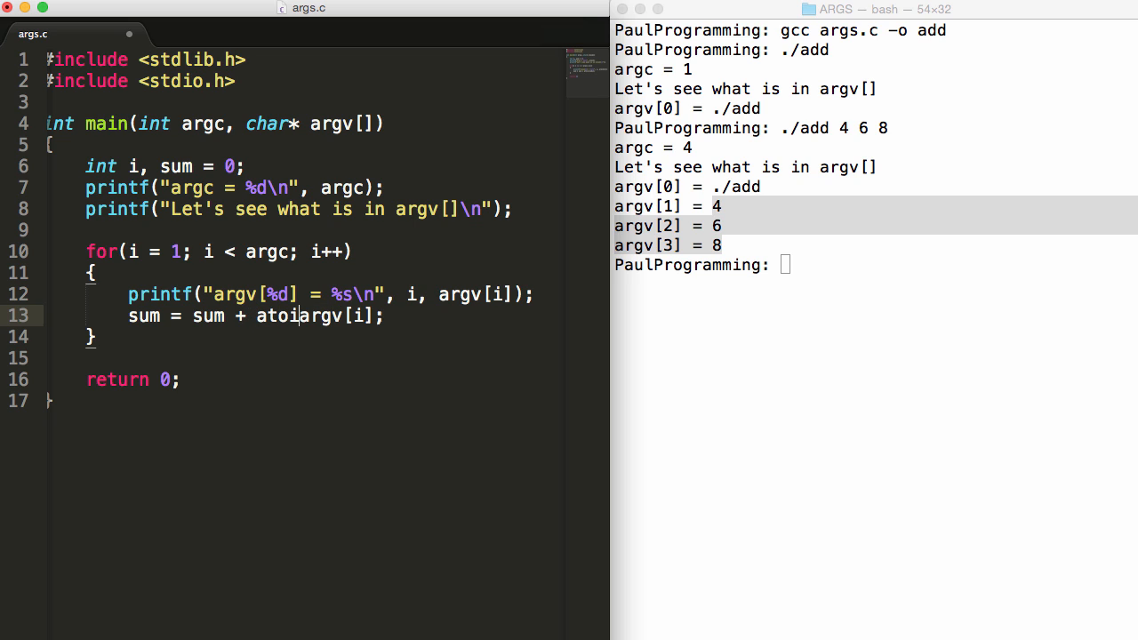
text(()
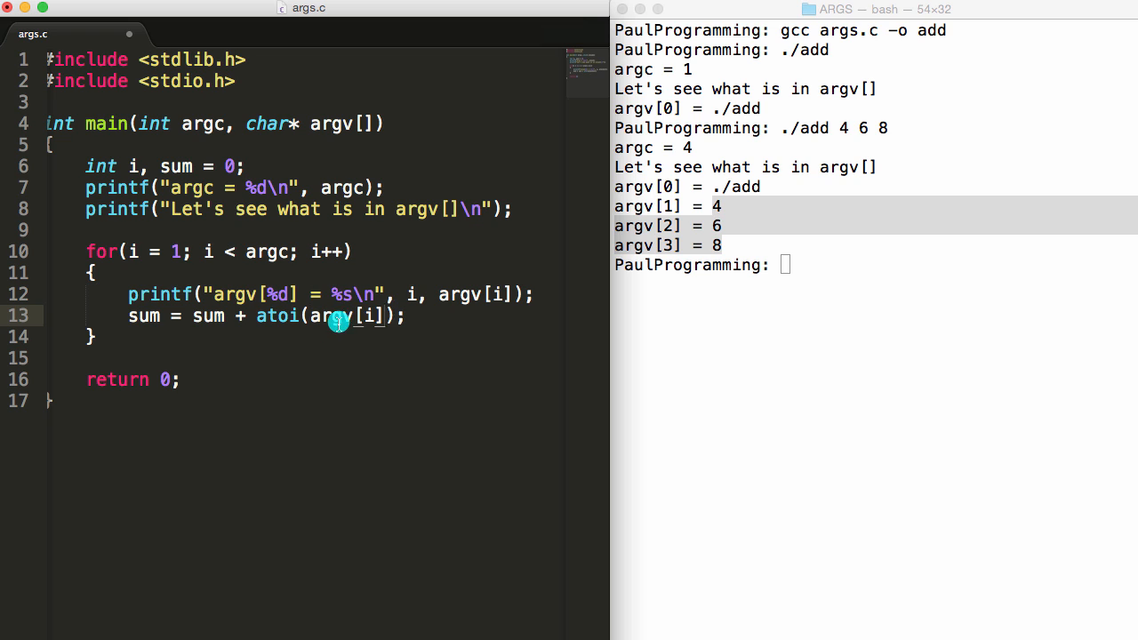
Rewrite the loop body line as sum += atoi(argv[i]);.
double_click(335, 317)
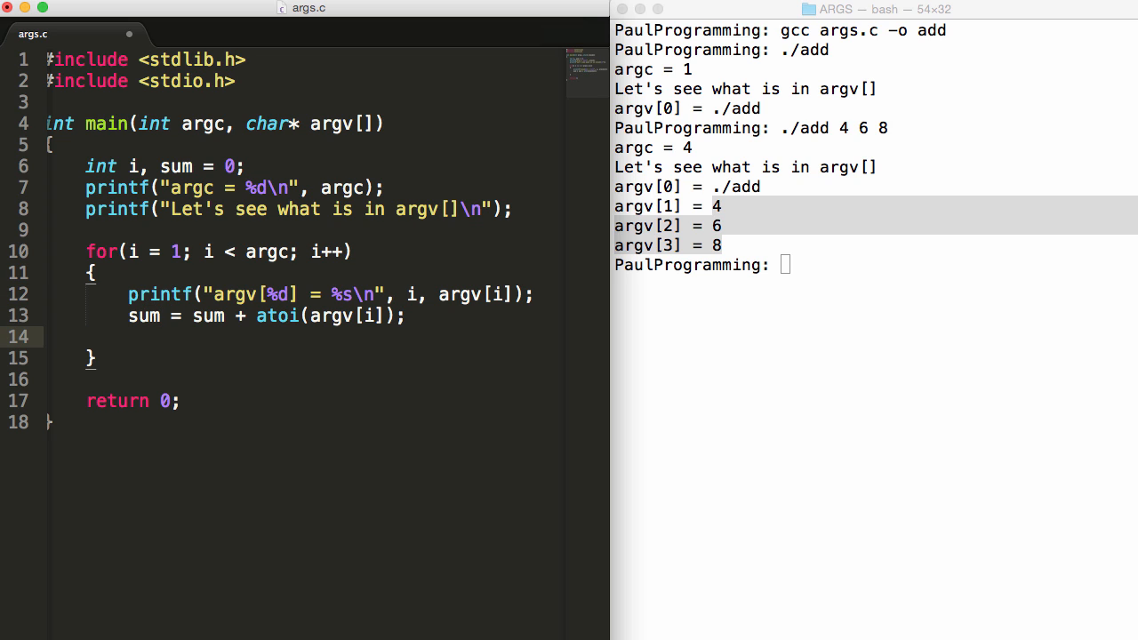
text(sum)
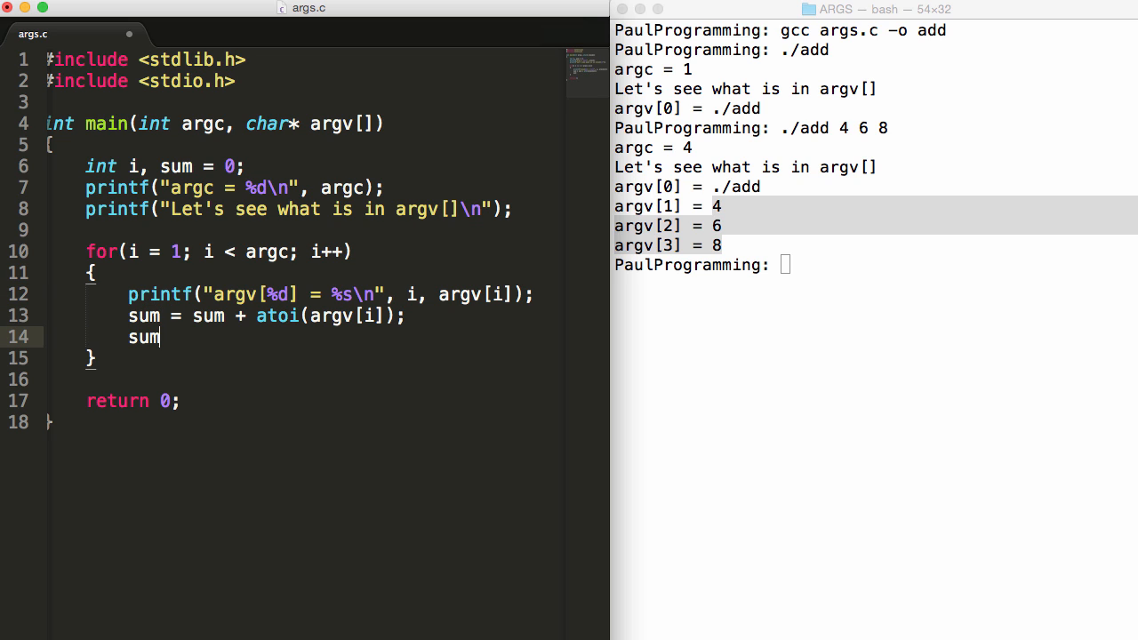
text(+=)
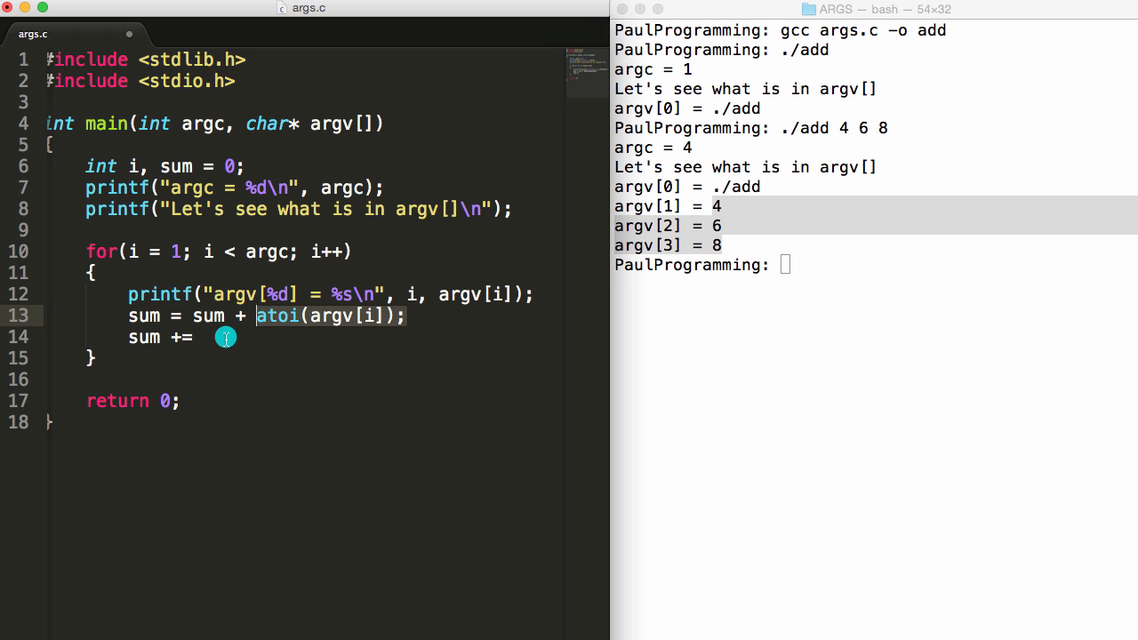
text(atoi(argv[i]);)
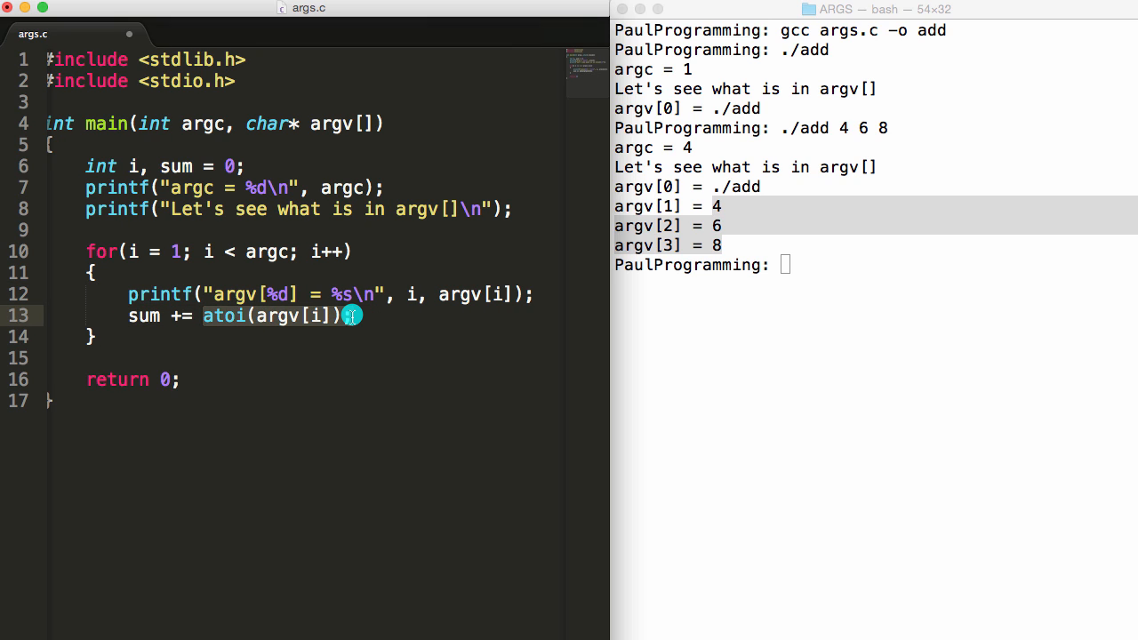
double_click(142, 316)
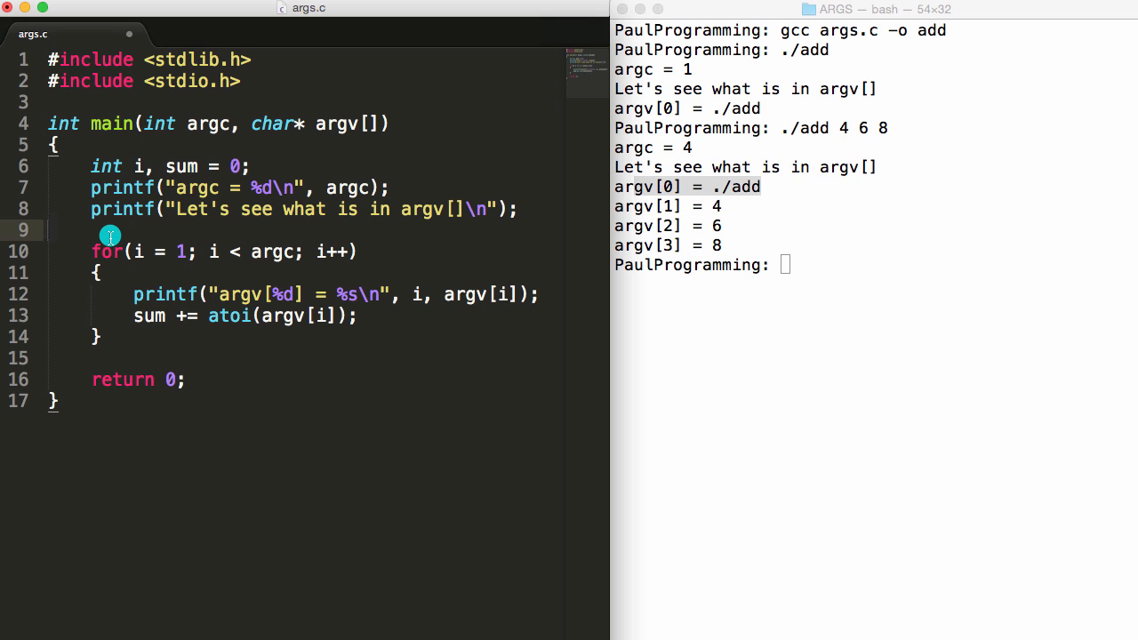
Wrap the loop in if(argc > 1) and add printf("Total = %d\n", sum); after it.
text(if())
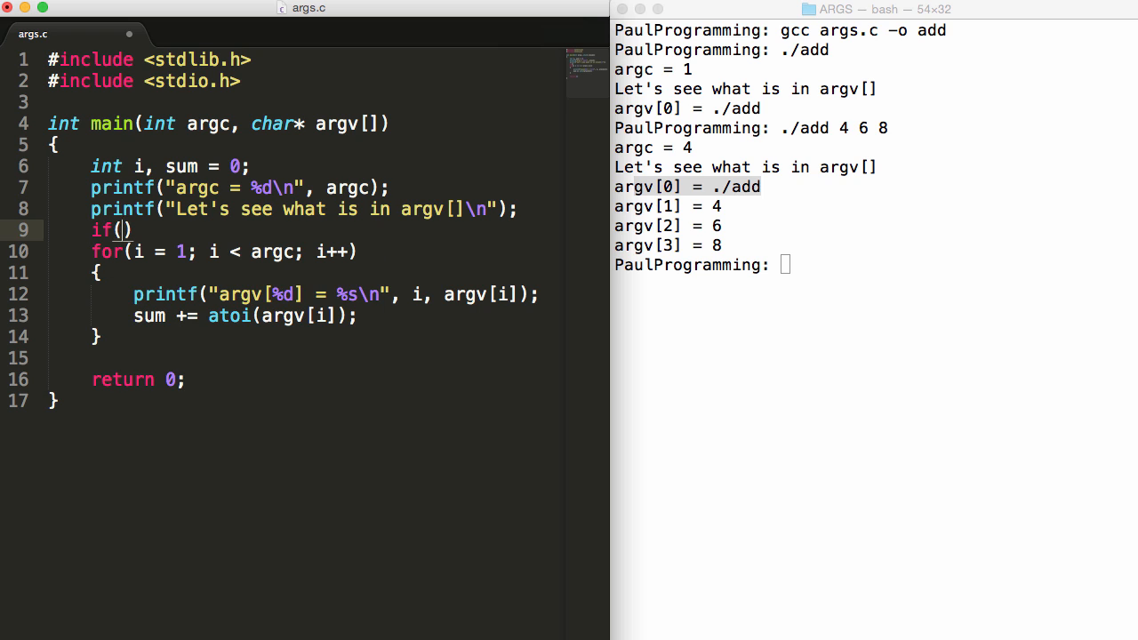
text(argc)
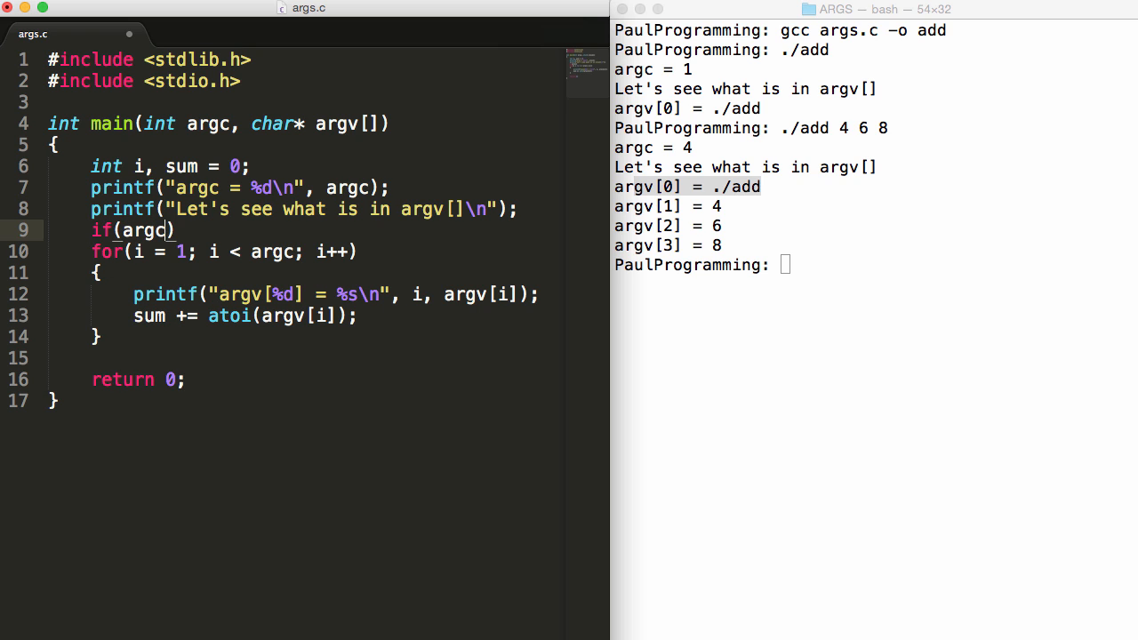
text(> 1)
click(303, 358)
text(})
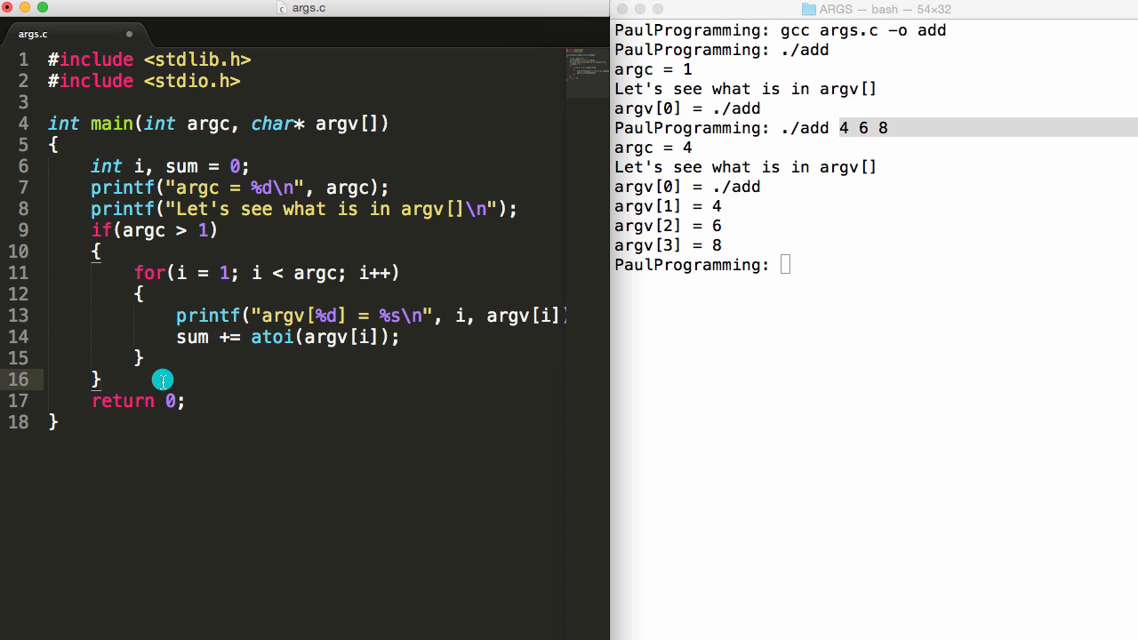
text(printf("Total =)
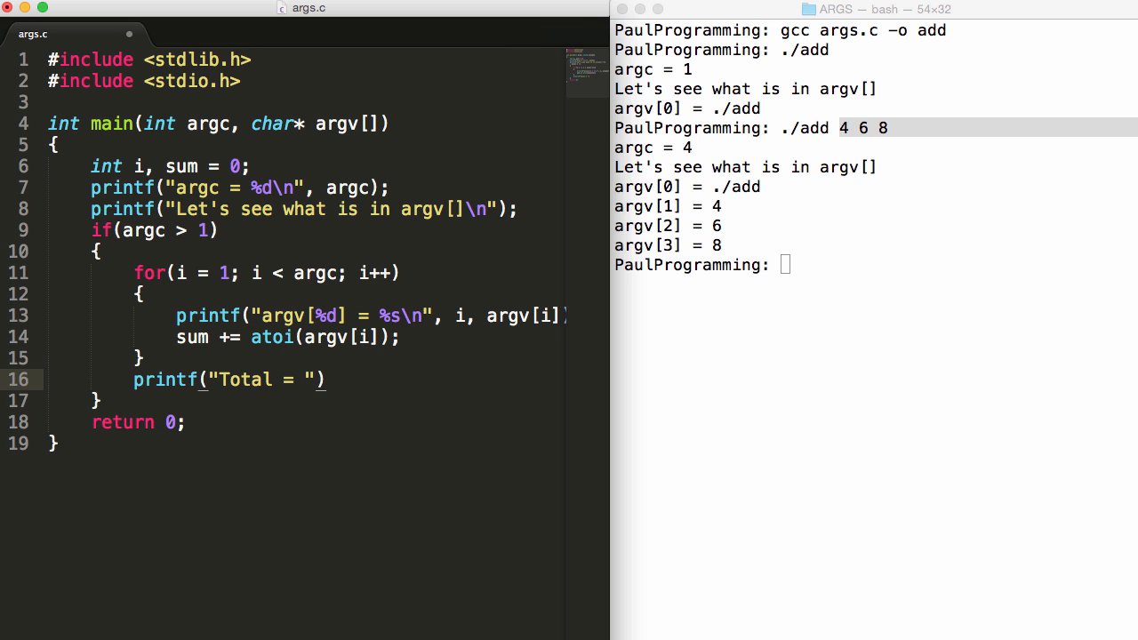
text(%d)
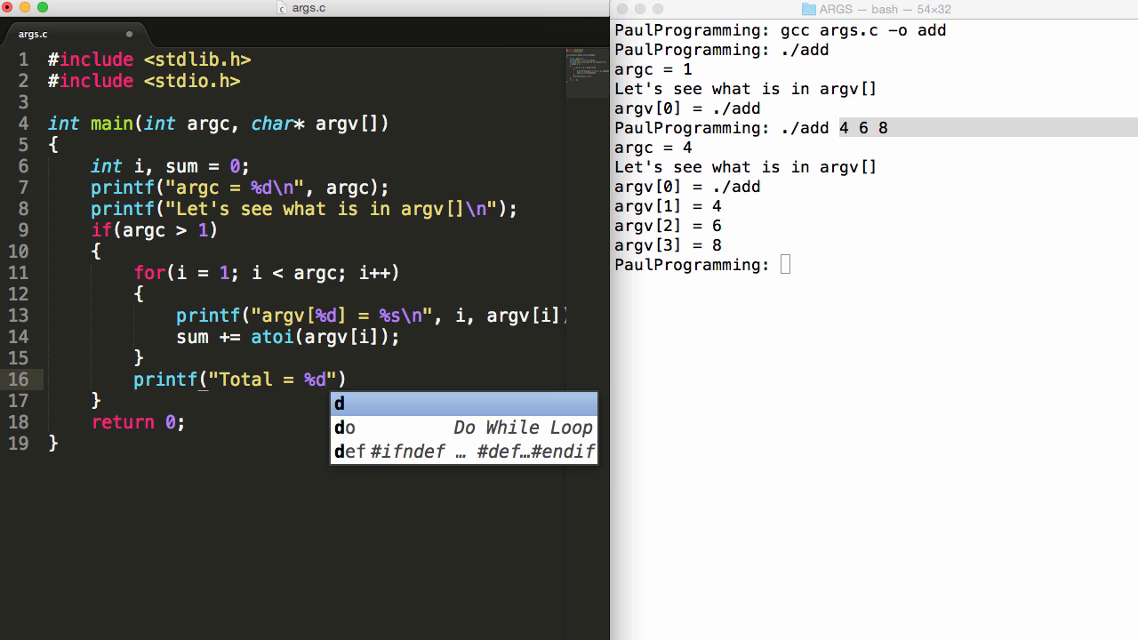
text(\n)
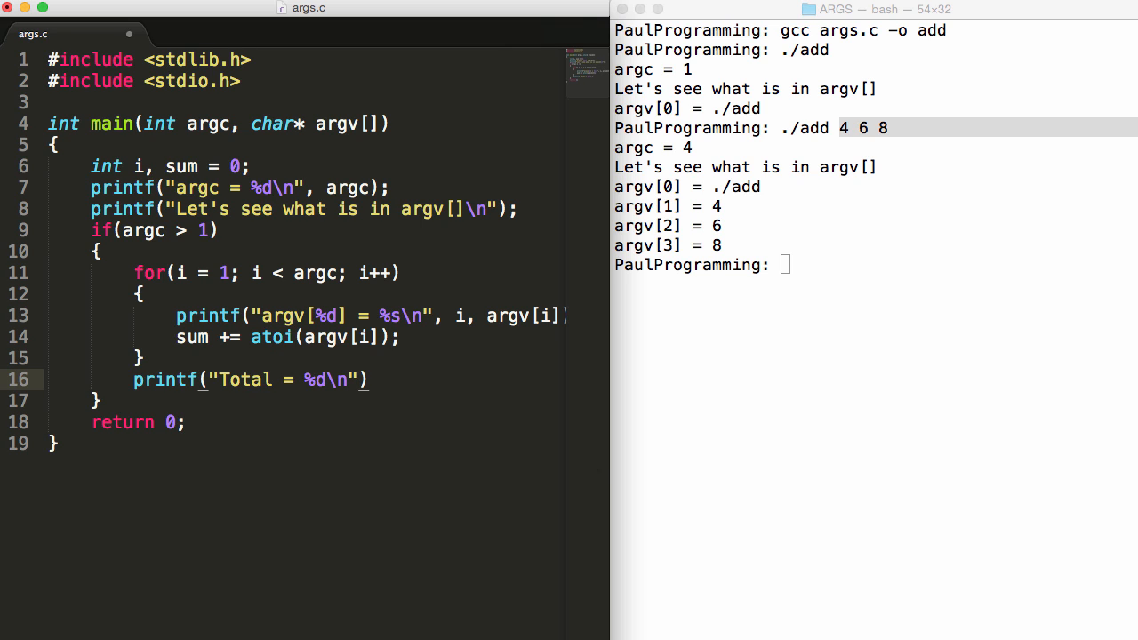
text(, sum)
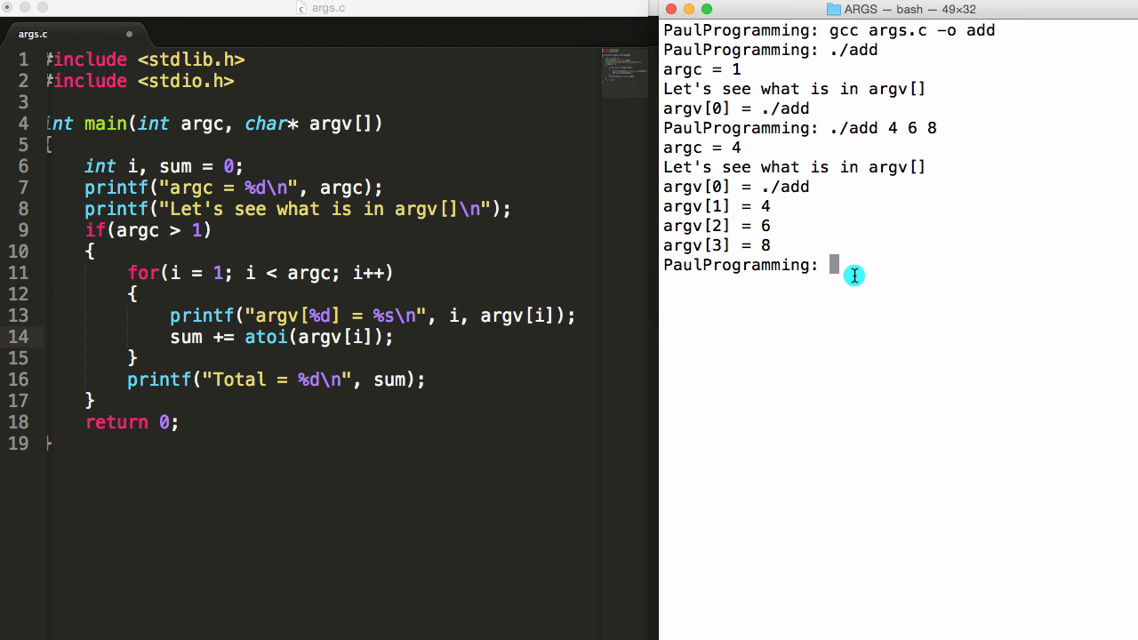
mouse_move(832, 288)
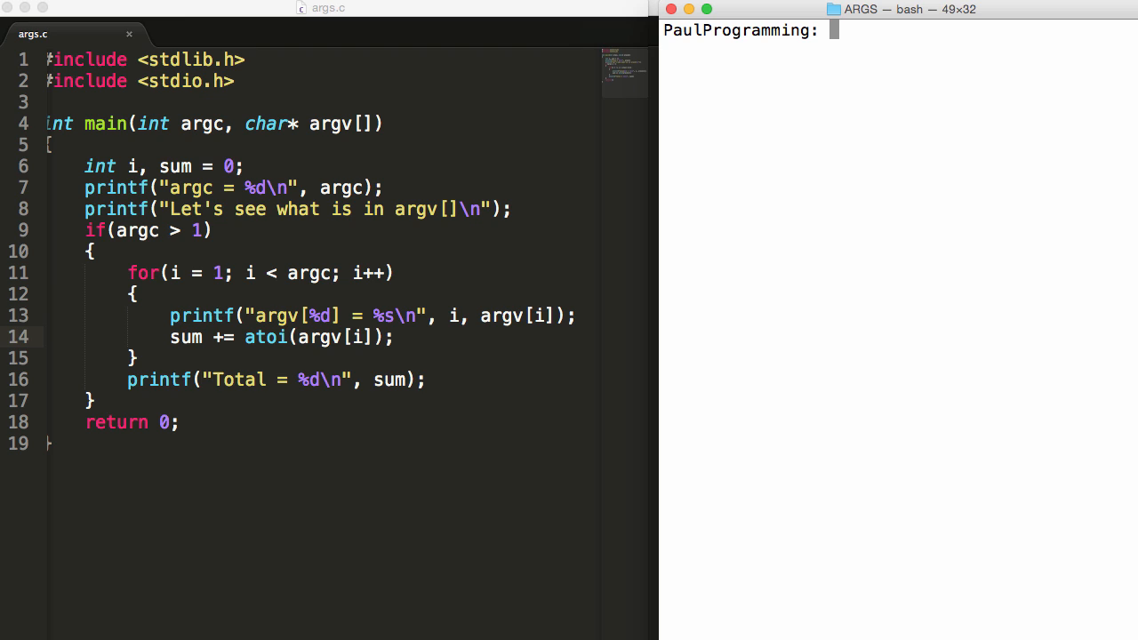
Rebuild with gcc args.c -o add and run ./add with no arguments.
text(gcc args.c)
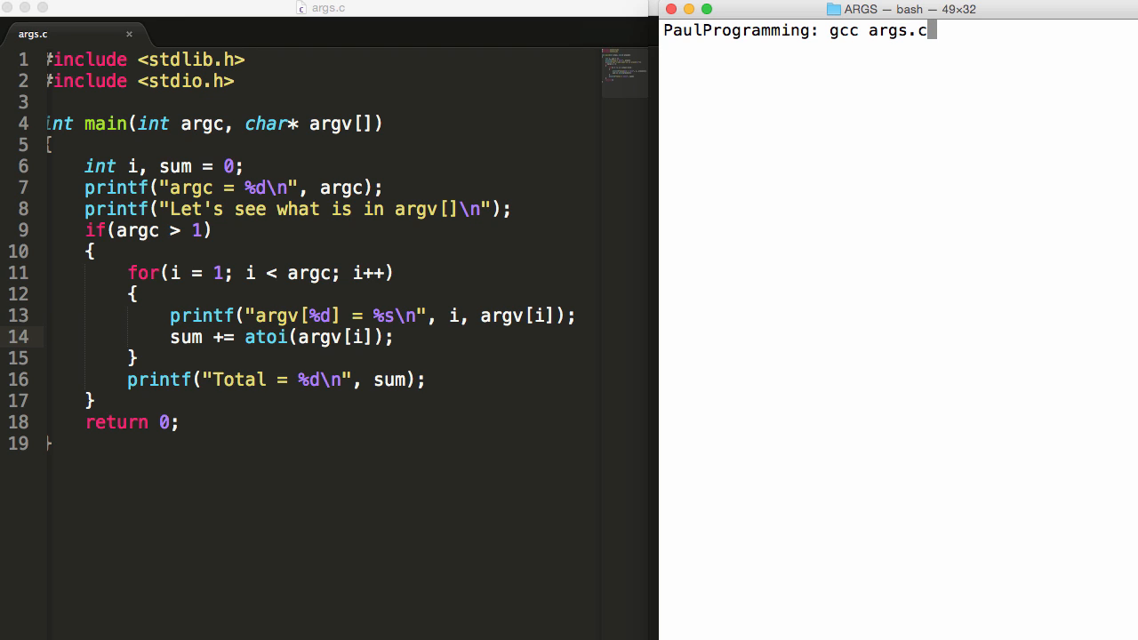
text(-o add)
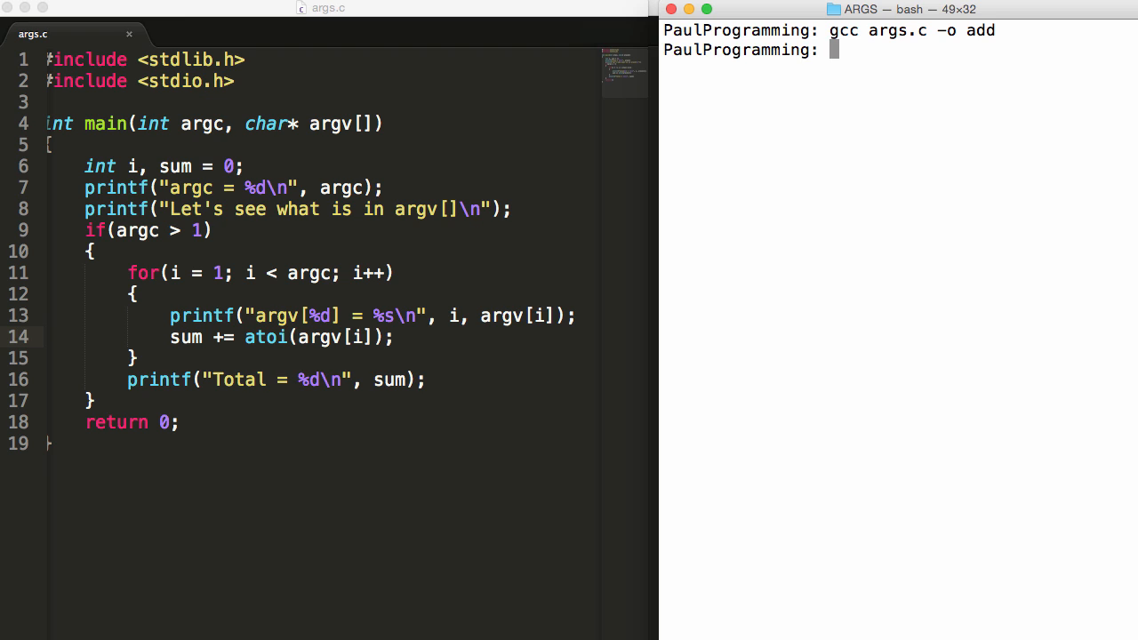
text(./add)
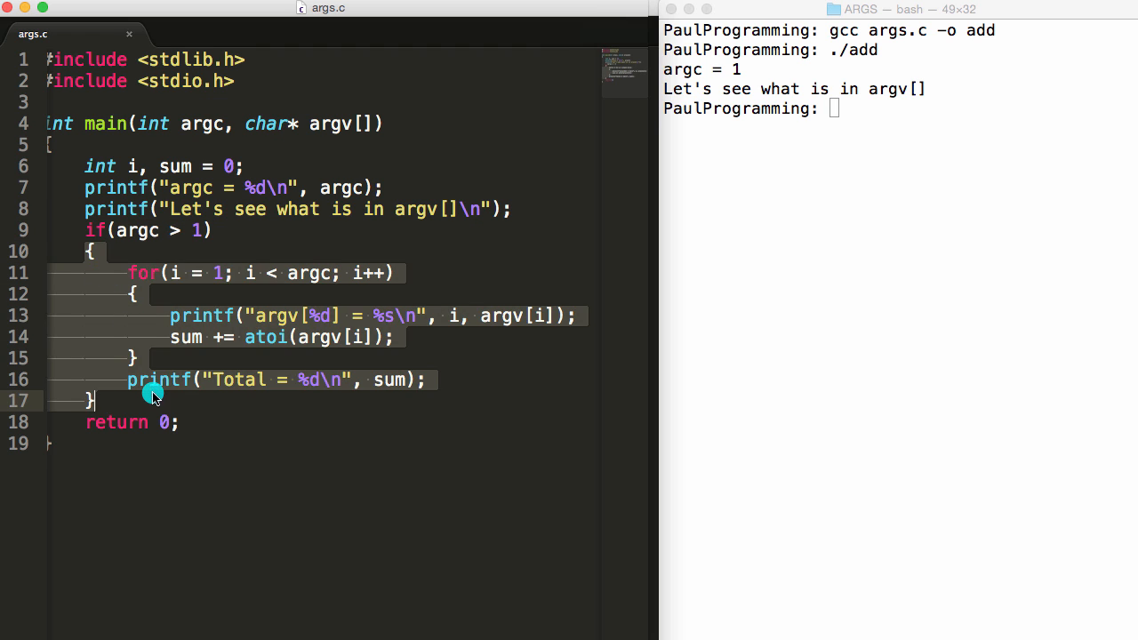
text(./ad)
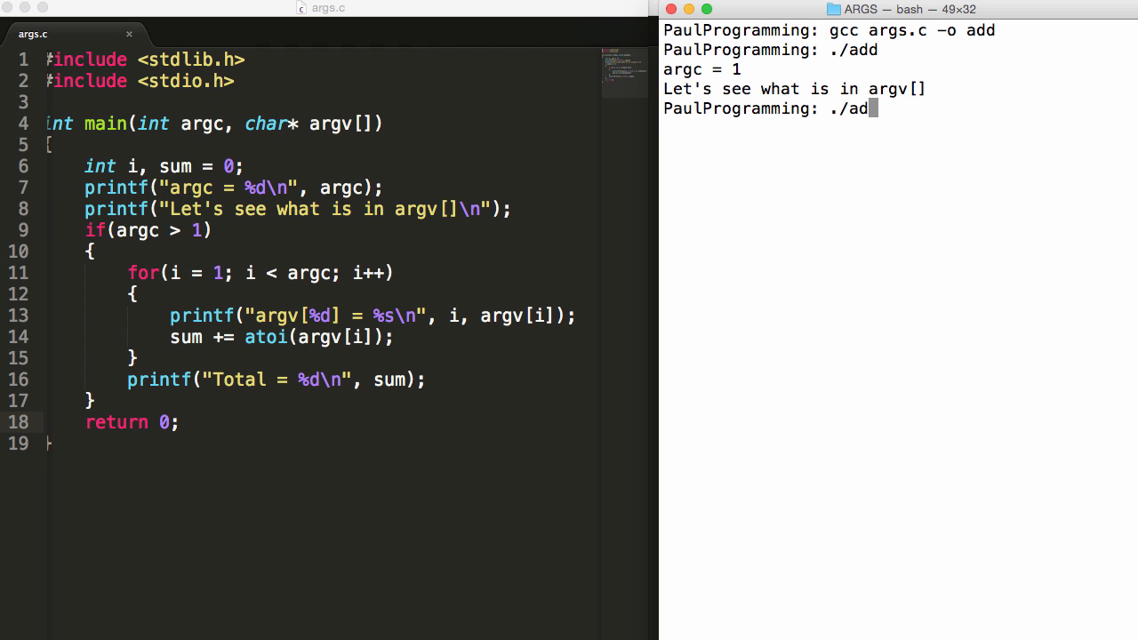
text(d 3 2 5)
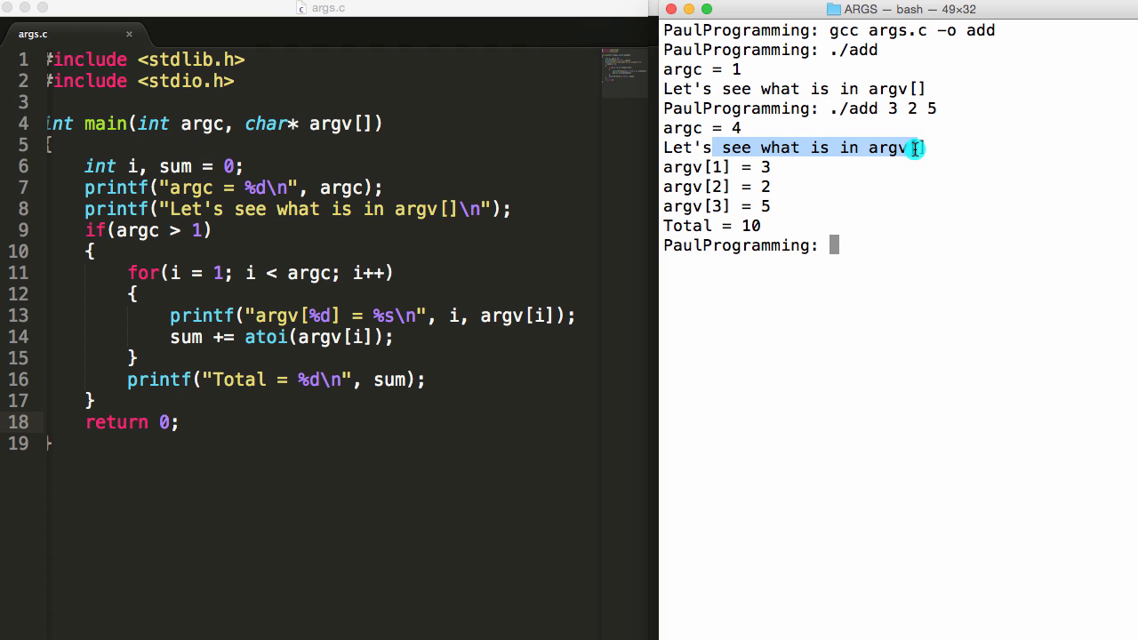
mouse_move(731, 174)
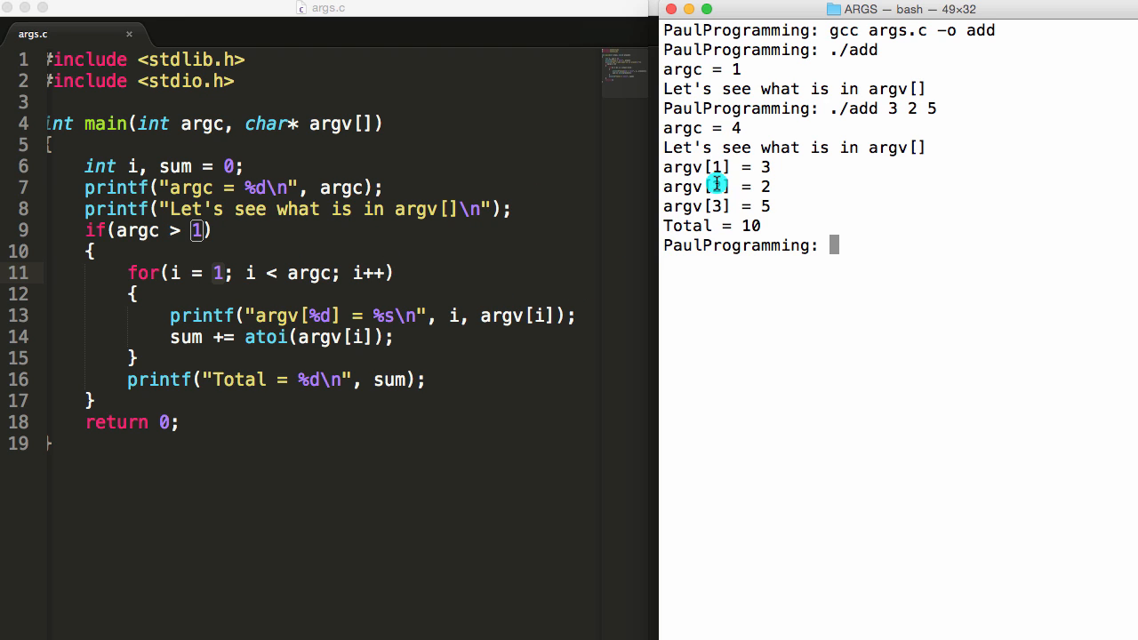
mouse_move(766, 206)
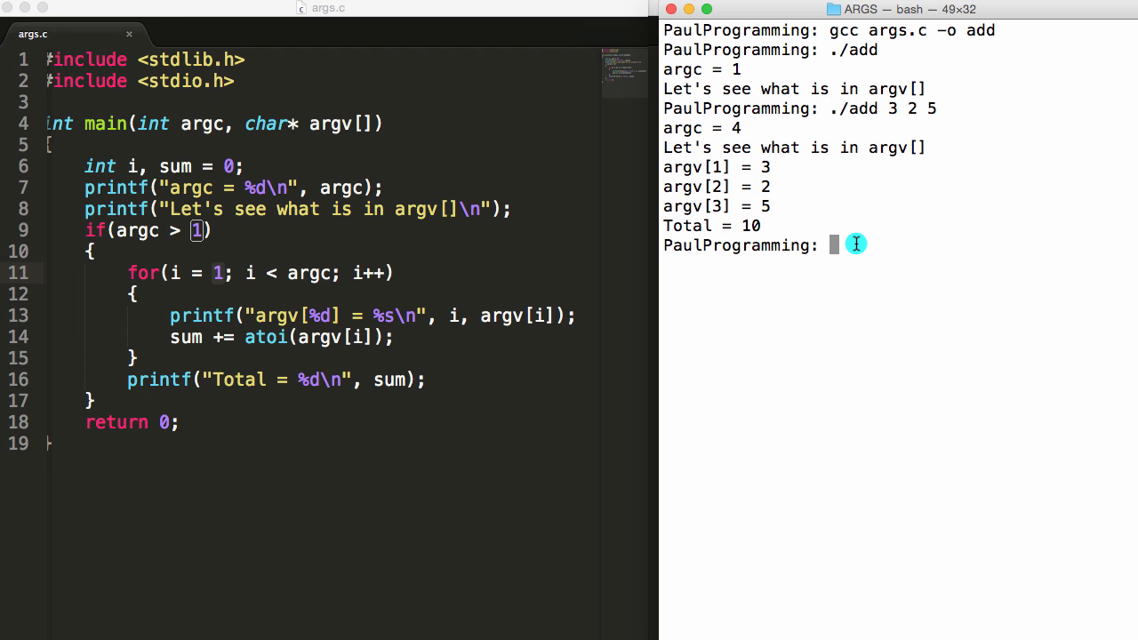
Run ./add 3 2 5 for Total = 10 and ./add 3 -2 5 for Total = 6.
text(./add 3 2 5)
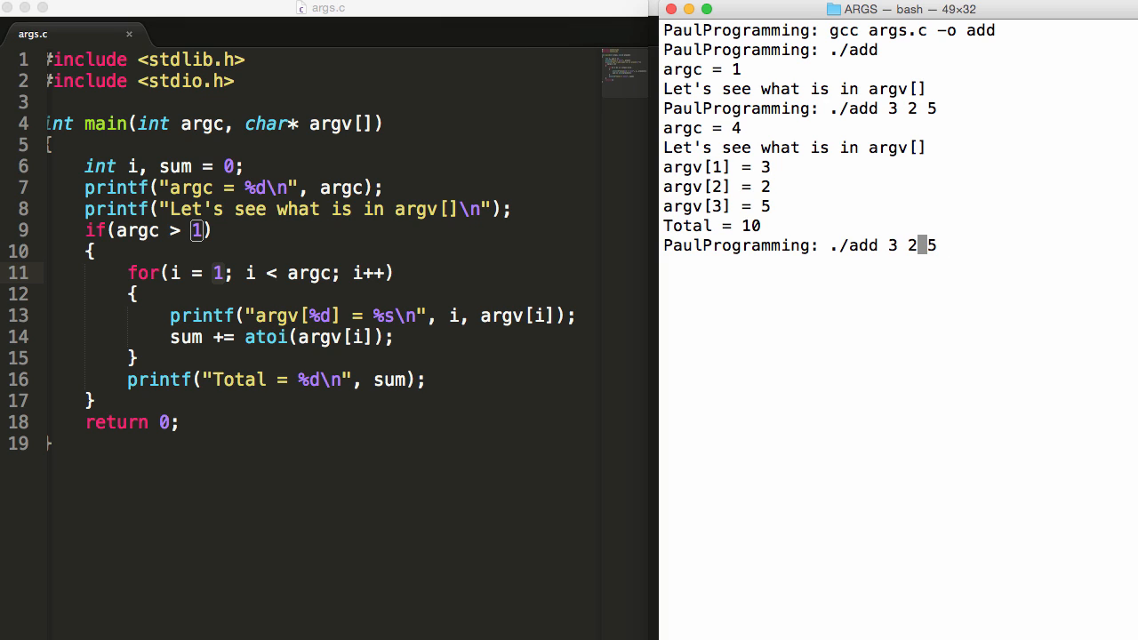
text(-)
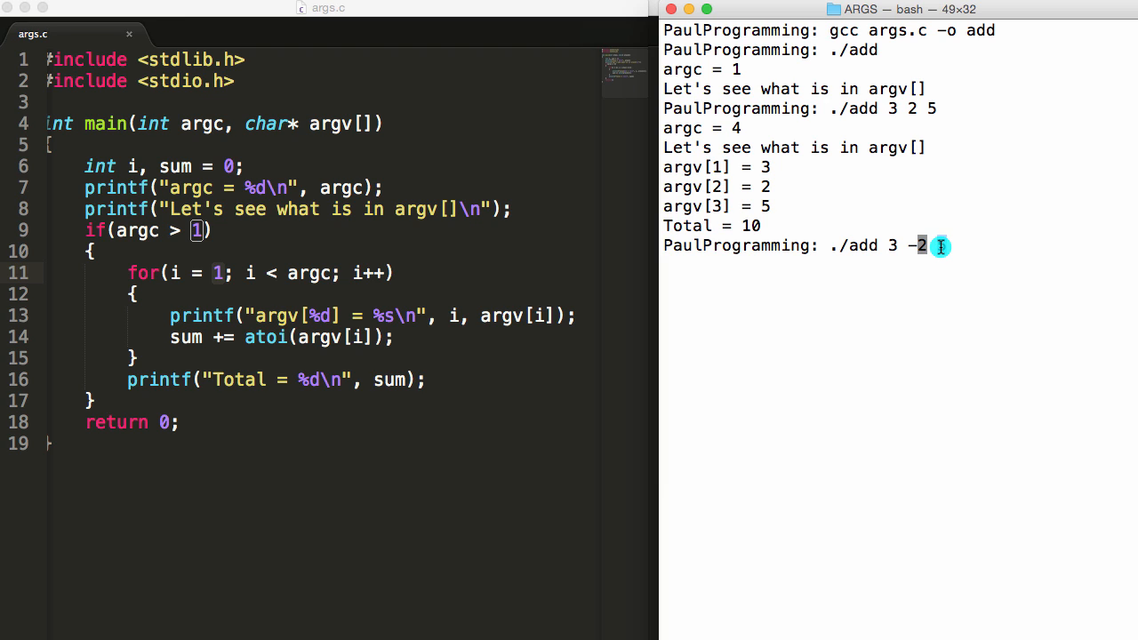
text(5)
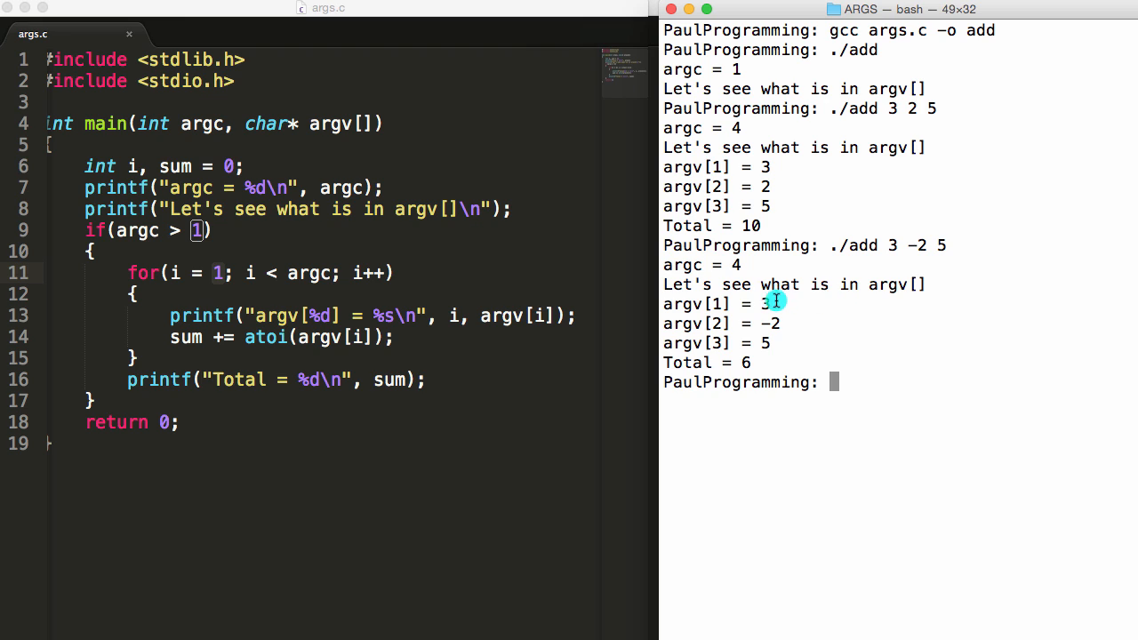
mouse_move(729, 267)
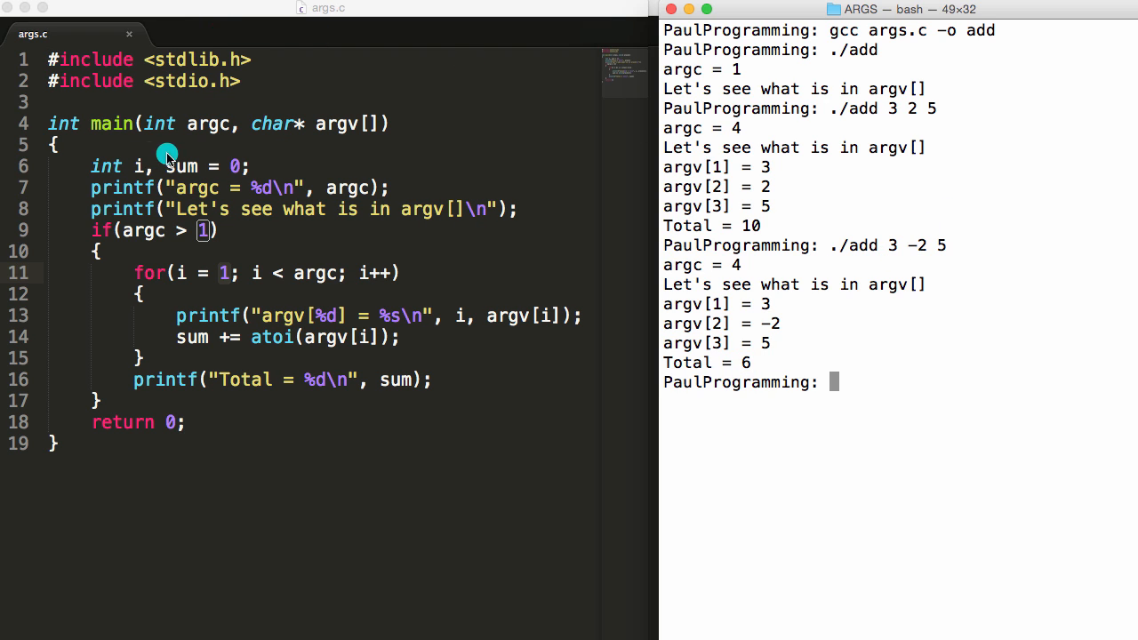
double_click(206, 125)
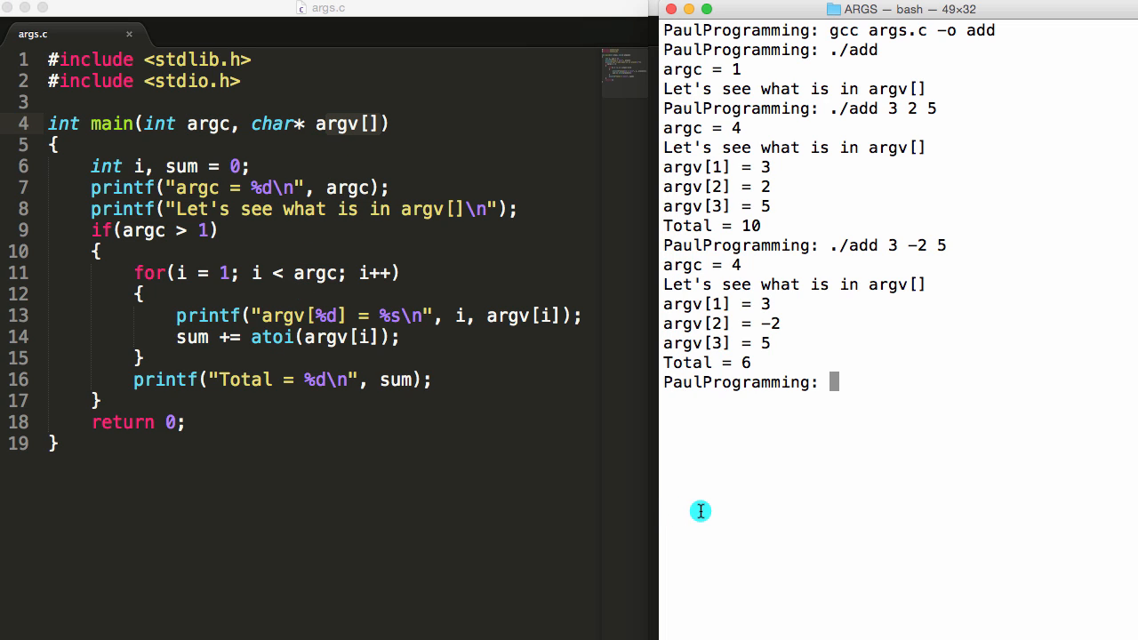
mouse_move(805, 402)
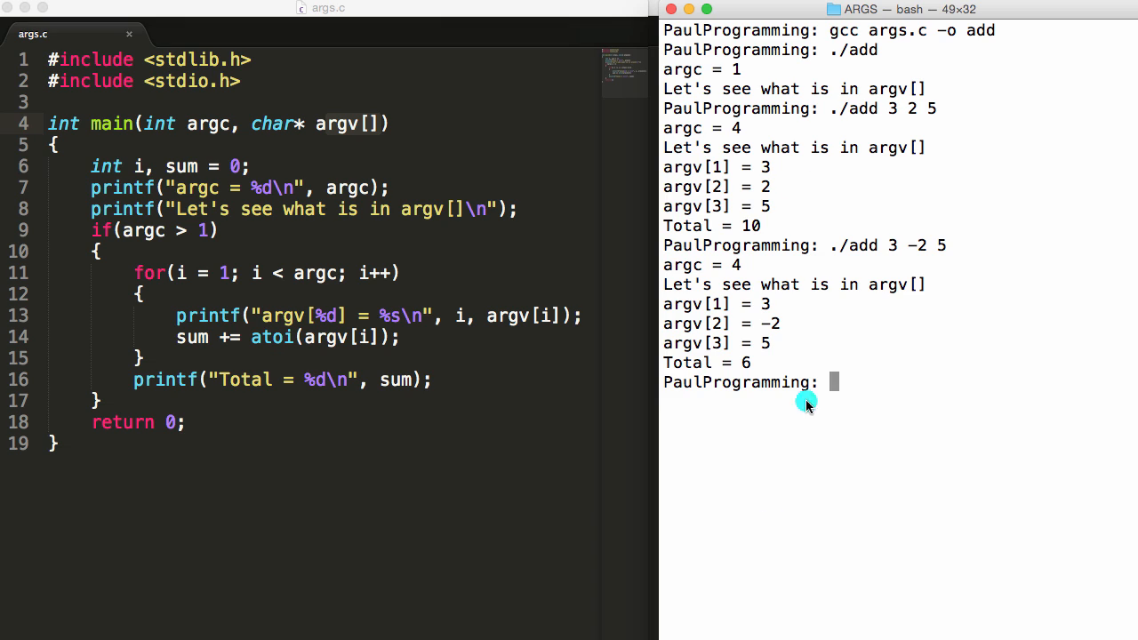